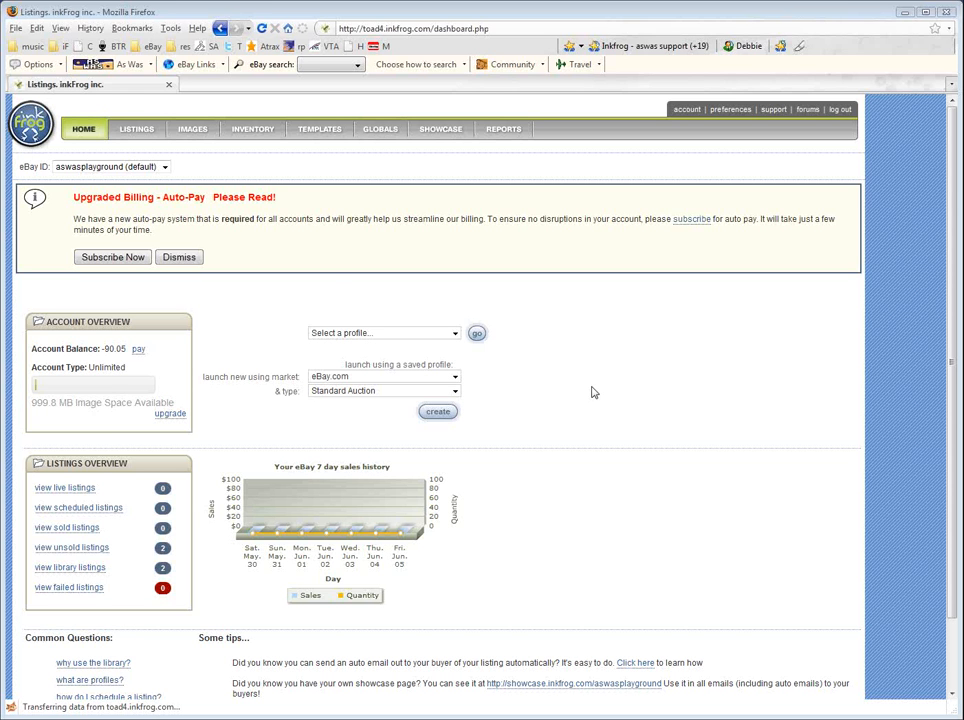
mouse_move(330, 284)
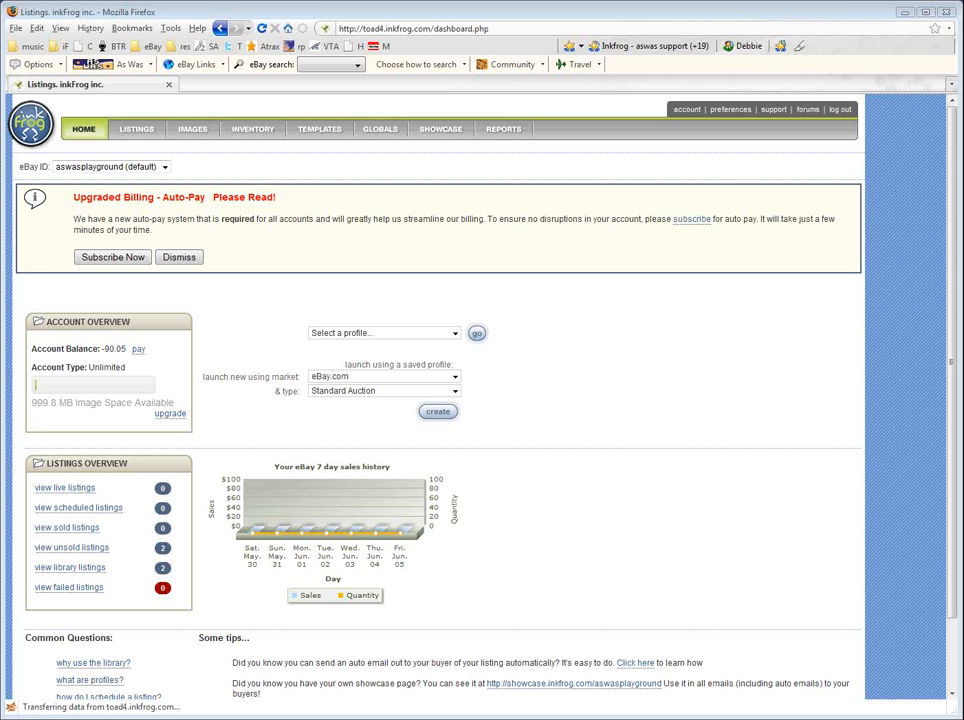
Step: Go to the Images section from the account dashboard
click(192, 128)
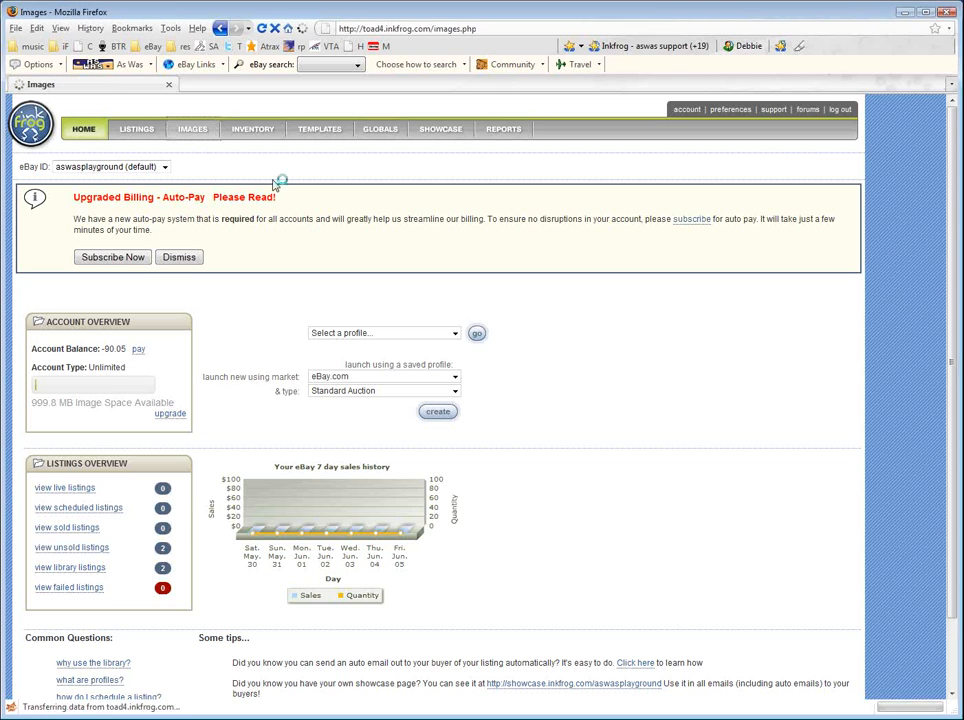
Step: Create a new image folder named item_images in the Images tree
click(192, 128)
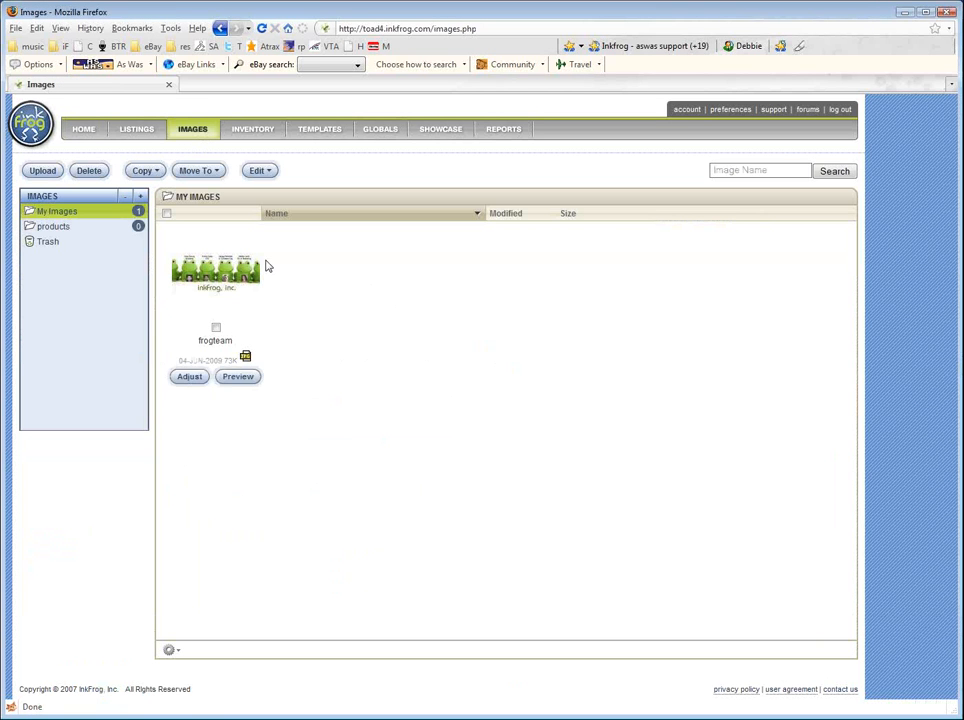
mouse_move(312, 296)
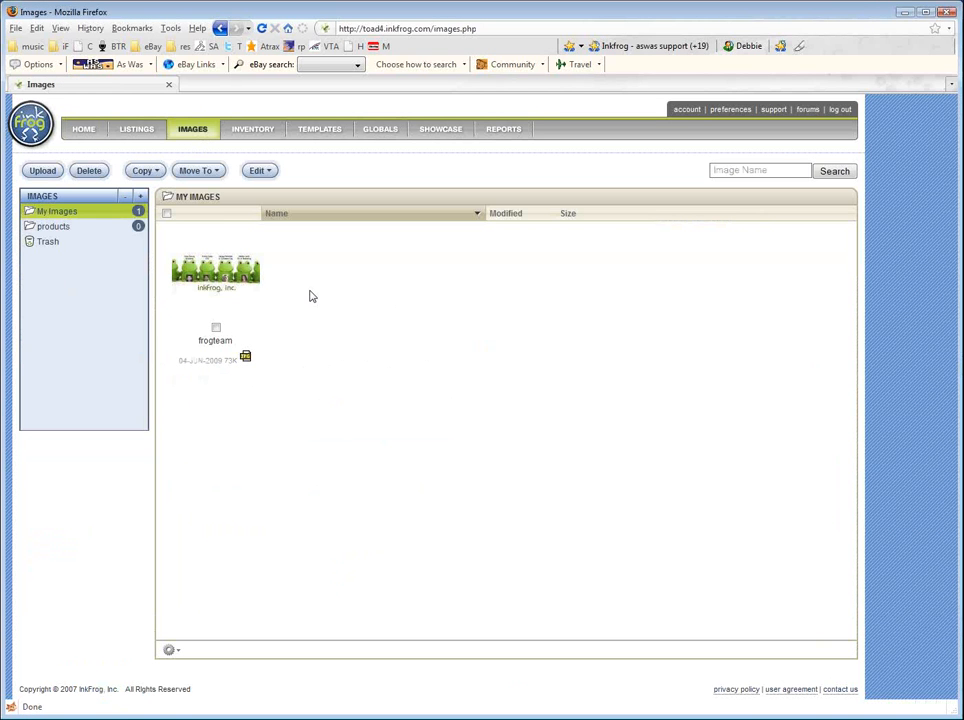
mouse_move(890, 136)
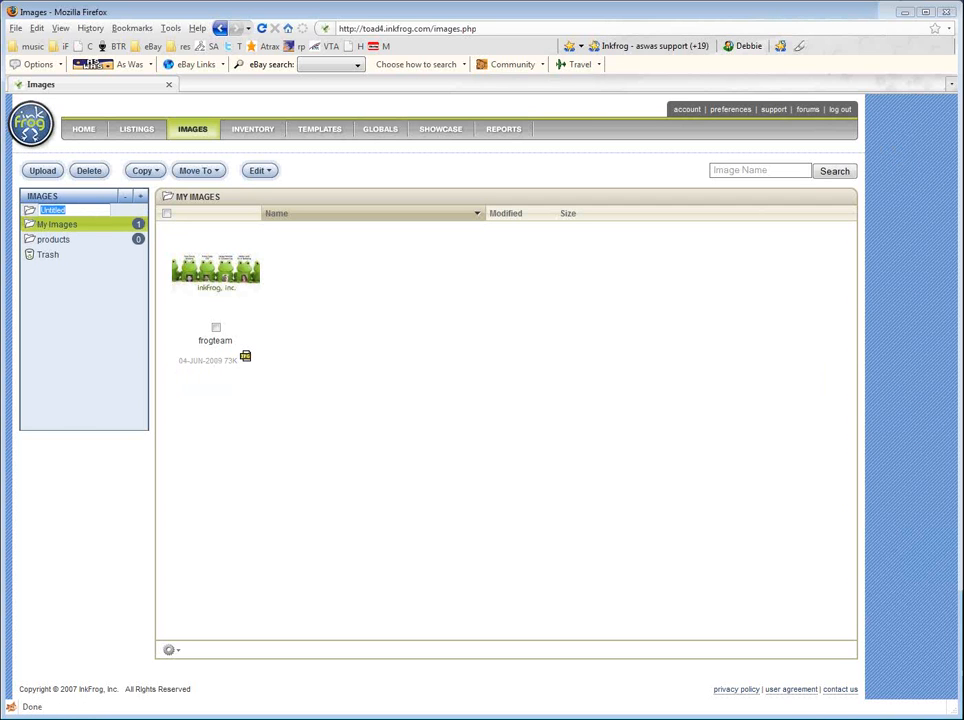
mouse_move(82, 416)
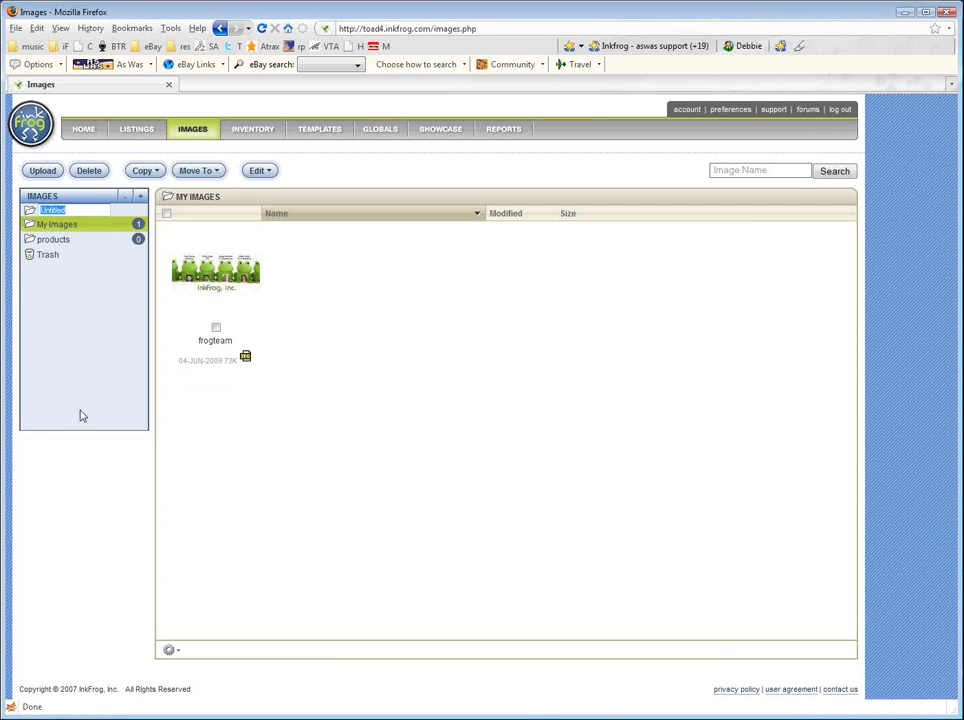
text(item)
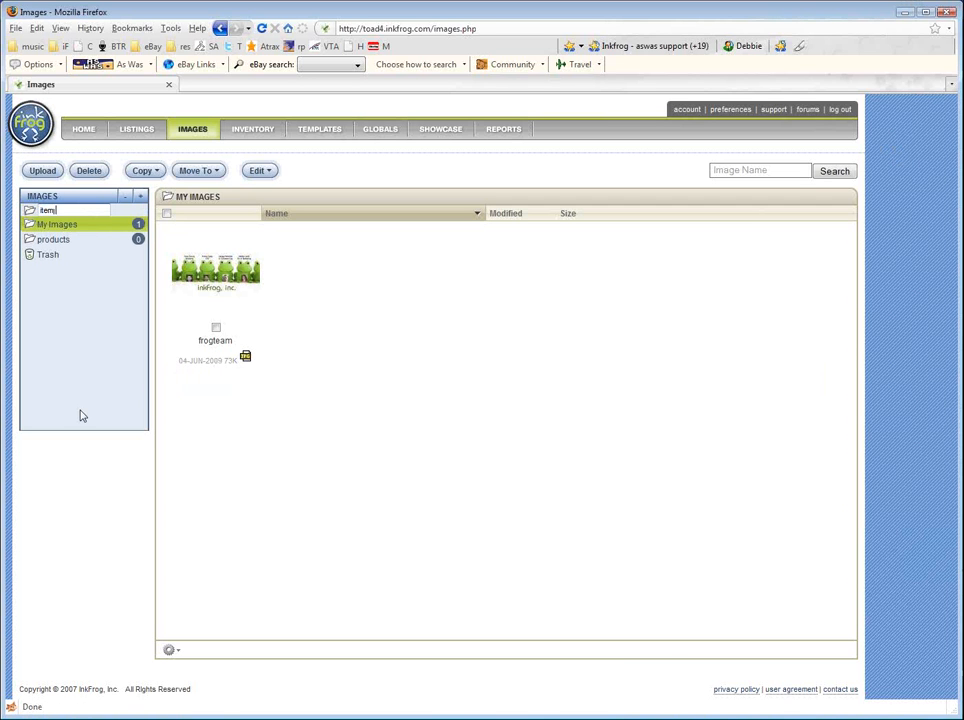
key(Return)
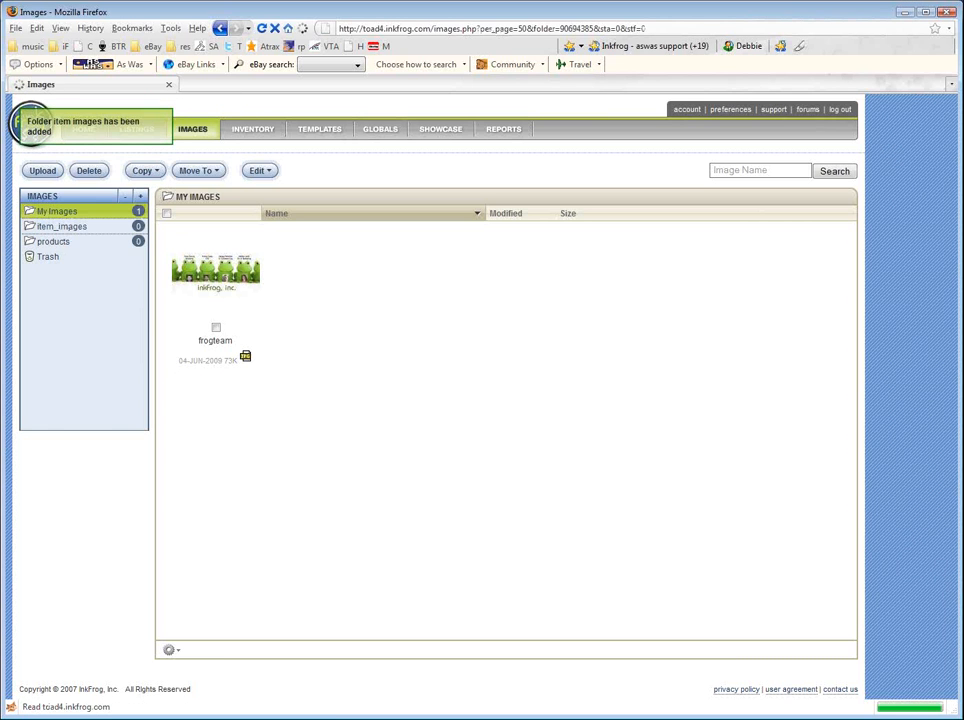
Step: Enter the item_images folder and start an image upload into it
click(60, 226)
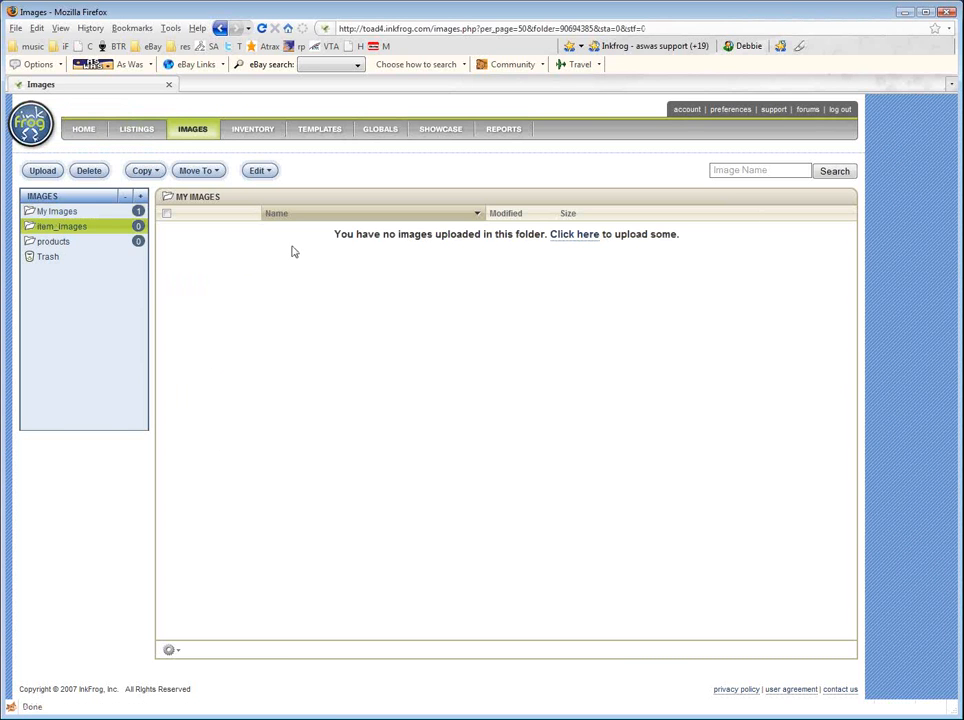
click(42, 170)
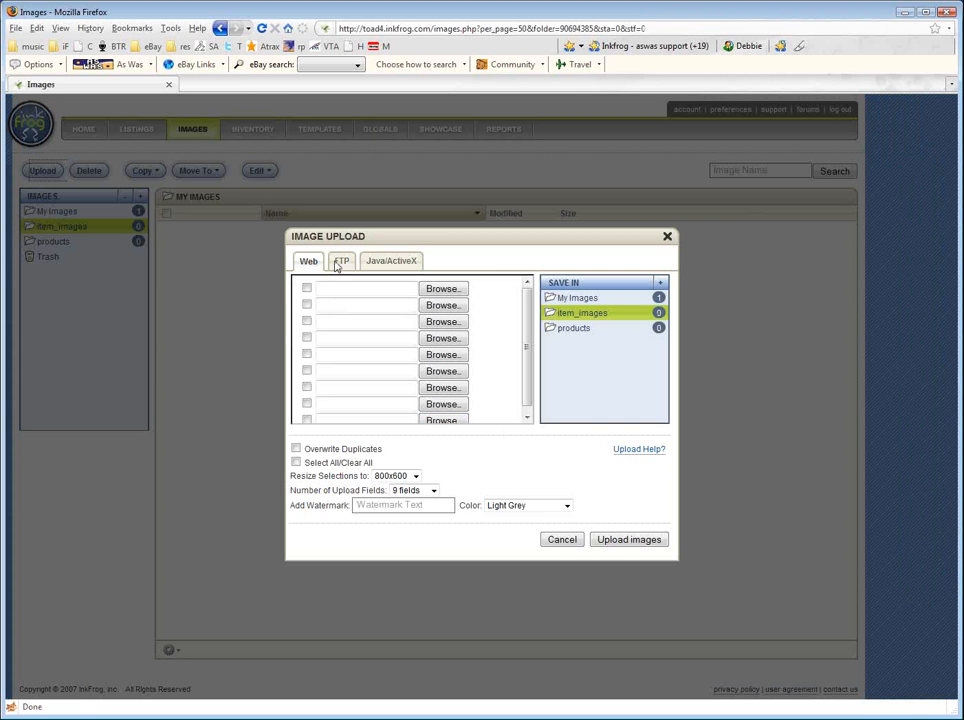
Step: Review the FTP upload instructions, then cancel out of the upload window
click(340, 260)
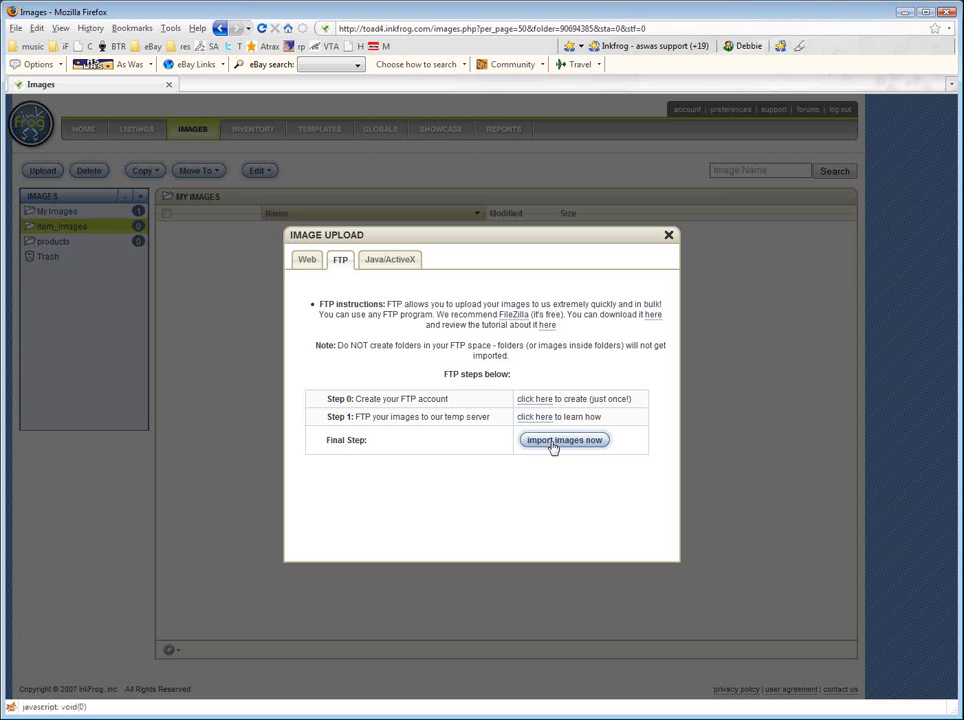
mouse_move(584, 504)
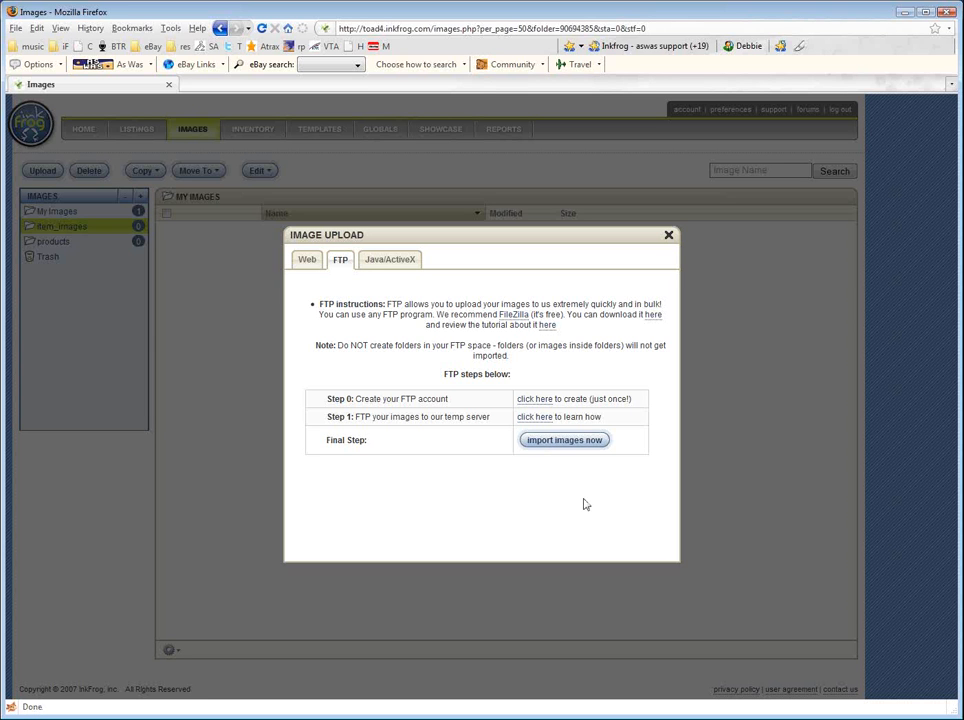
click(668, 234)
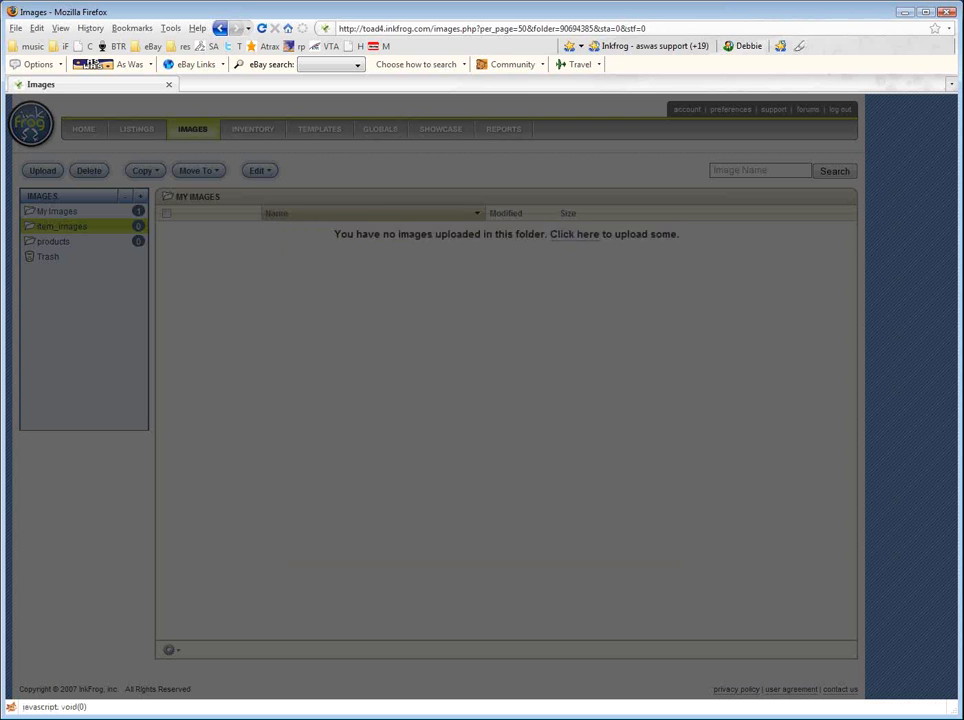
Step: Add two desktop JPG photos to the web upload form for item_images
click(42, 170)
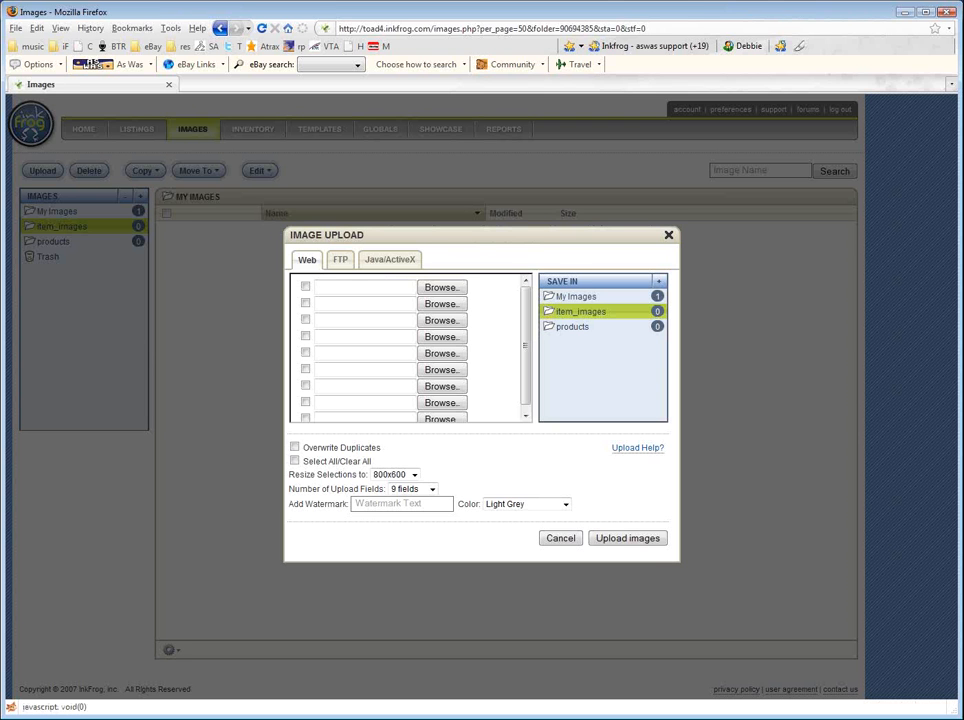
click(440, 288)
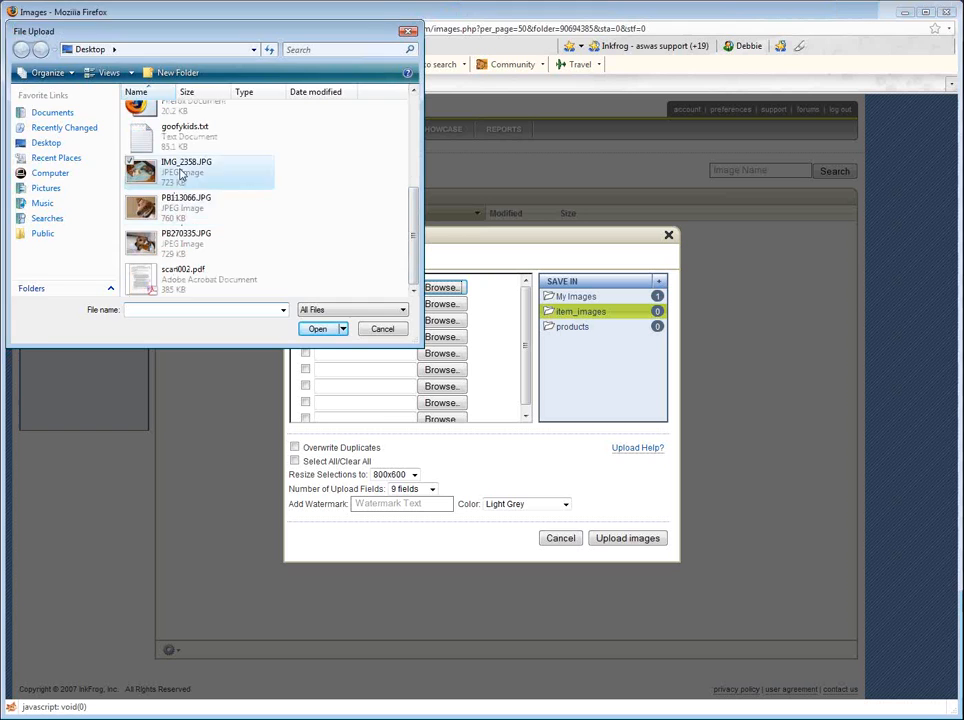
click(316, 328)
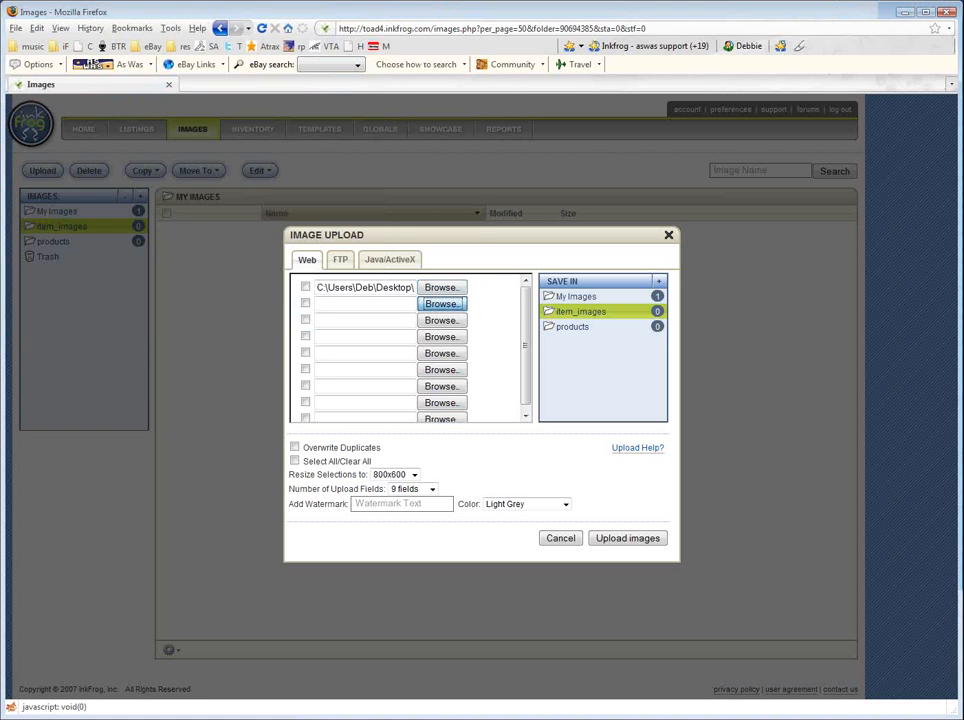
click(440, 288)
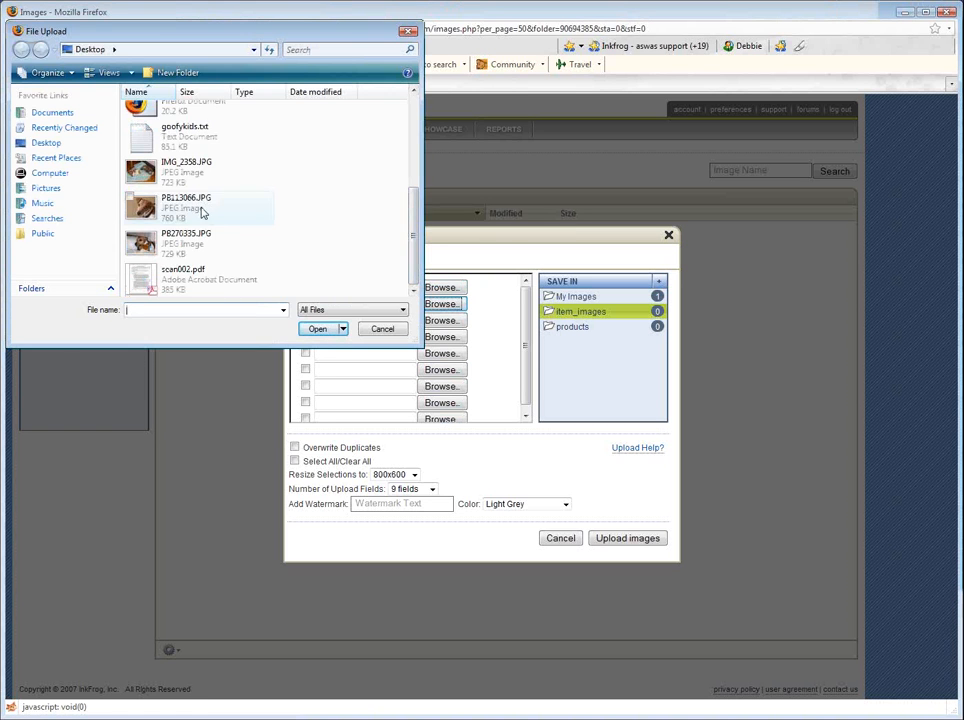
click(316, 328)
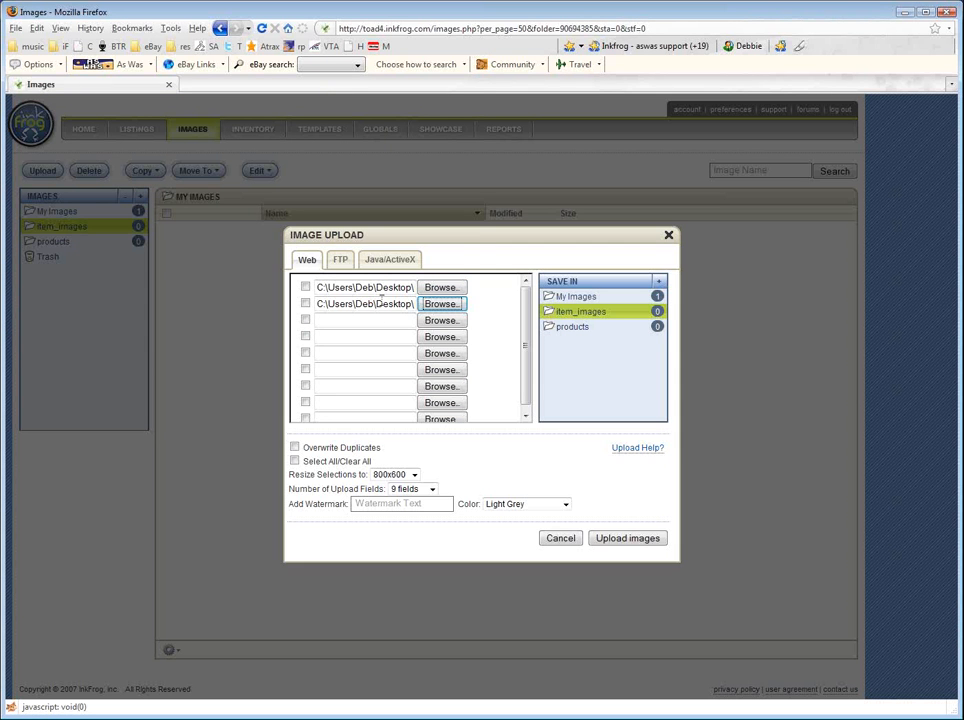
Step: Leave Overwrite Duplicates off and switch to the JavaActiveX uploader
click(296, 448)
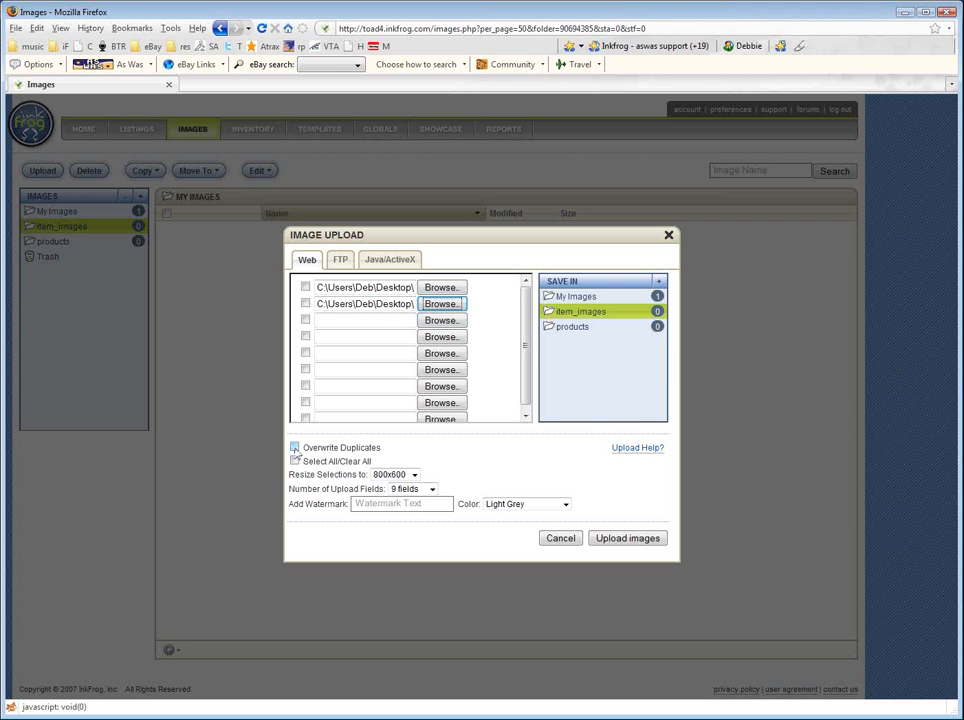
click(294, 448)
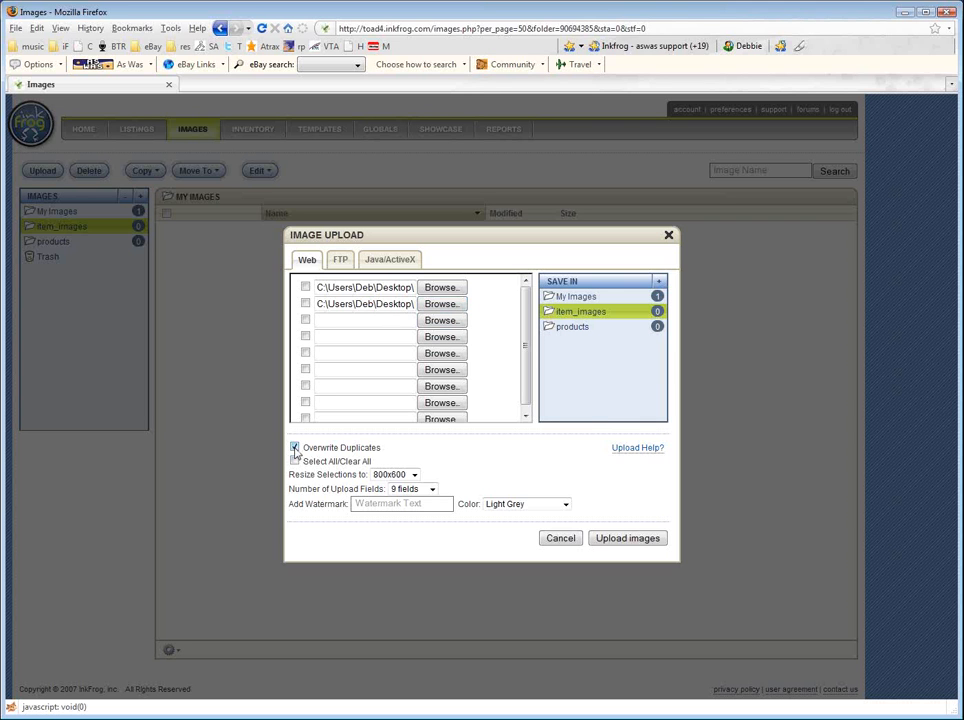
click(294, 448)
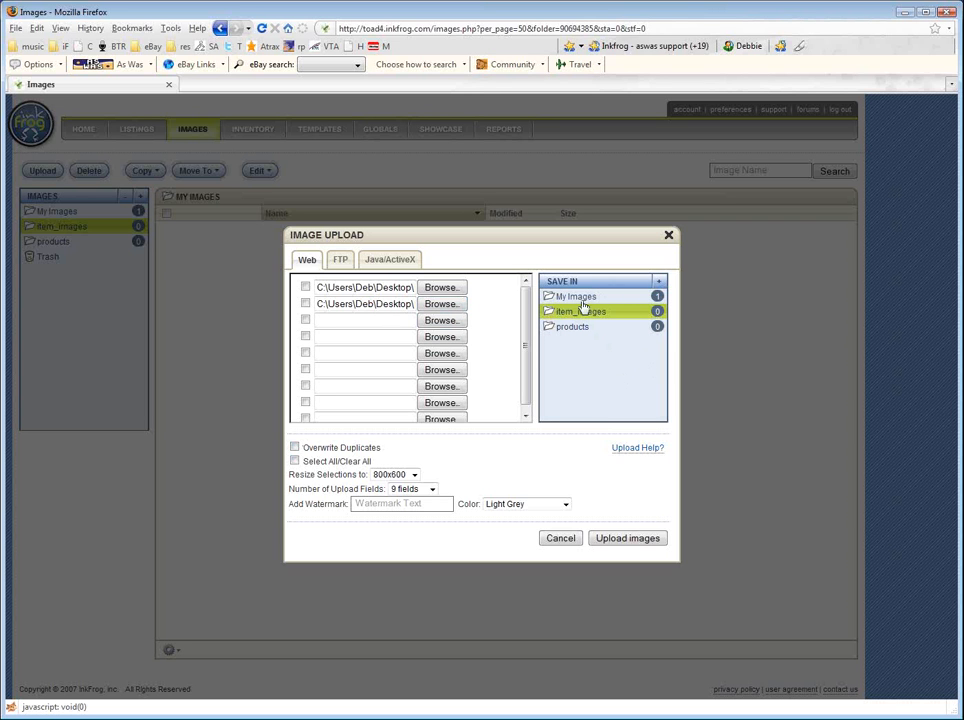
mouse_move(578, 312)
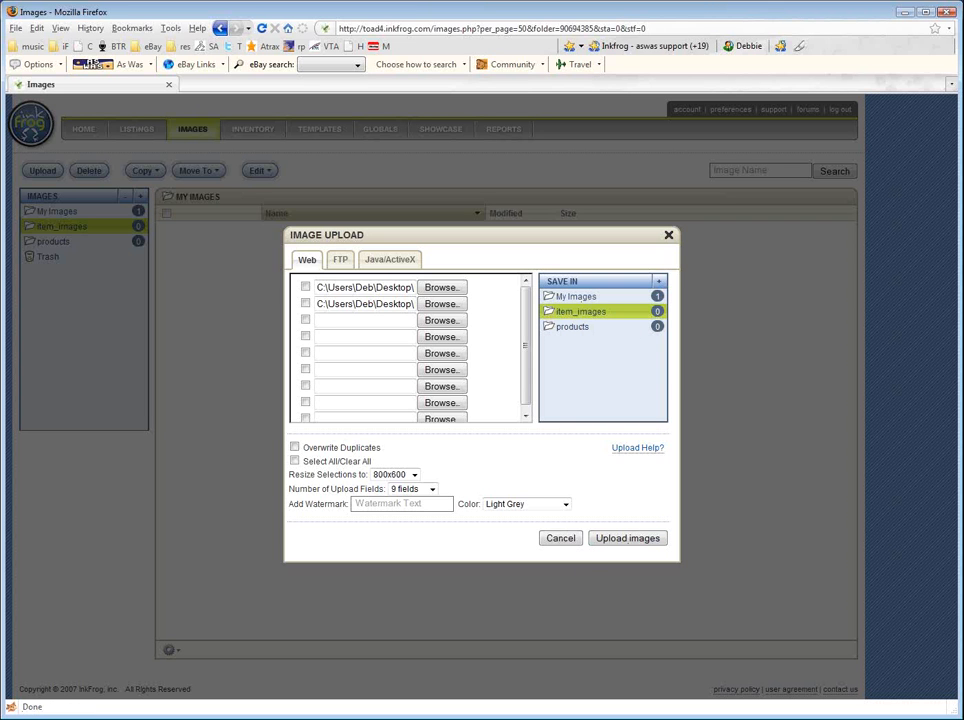
mouse_move(404, 372)
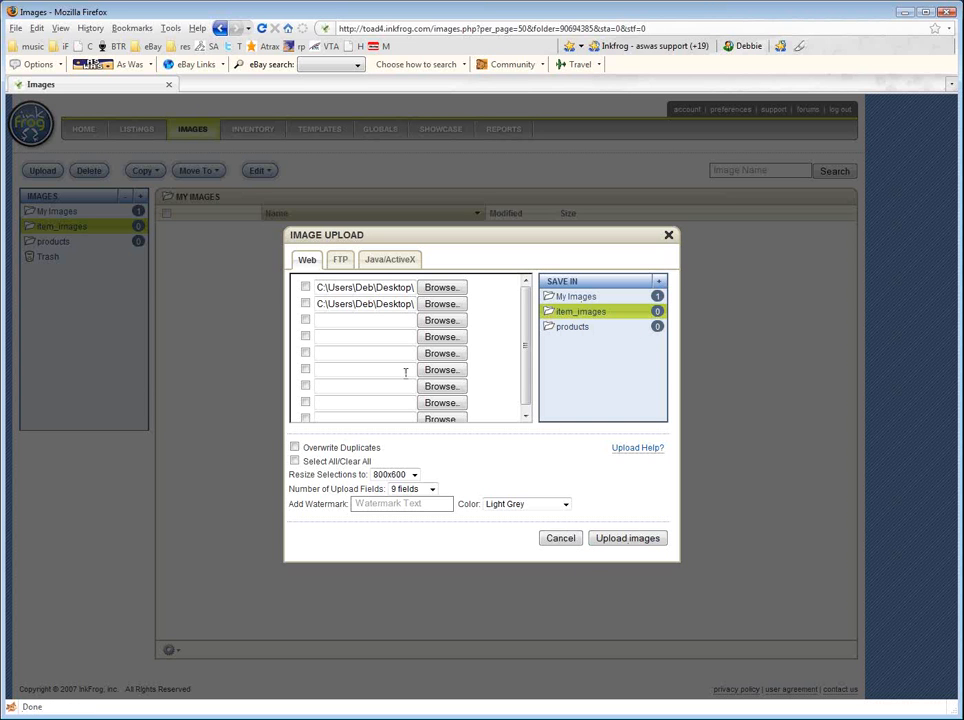
click(628, 538)
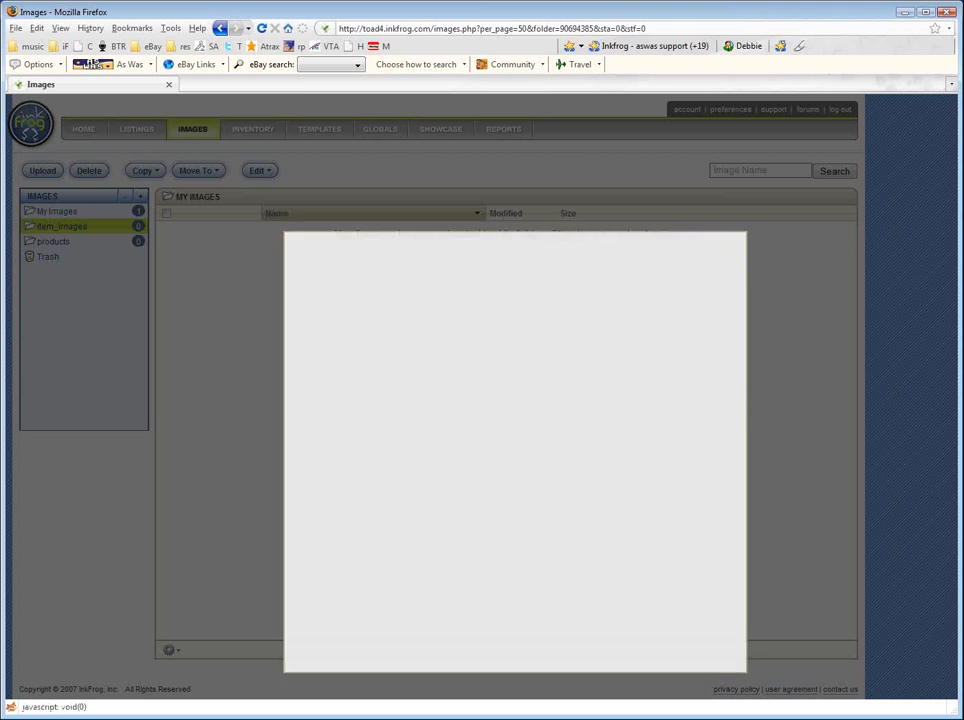
Step: Select the three desktop photo thumbnails in the Java uploader's file browser
click(42, 170)
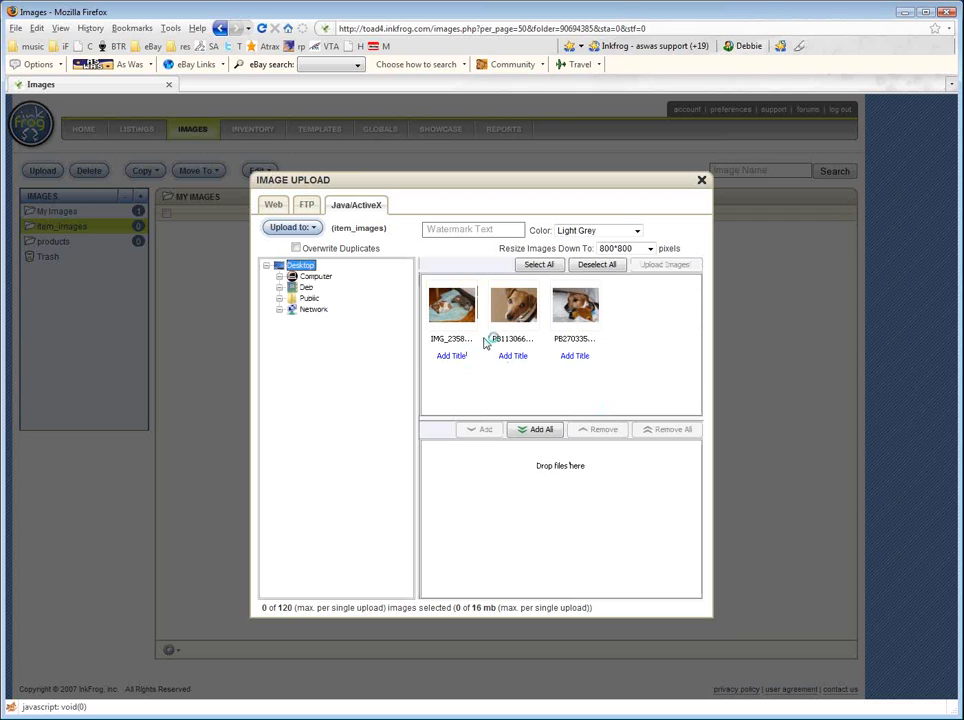
click(512, 304)
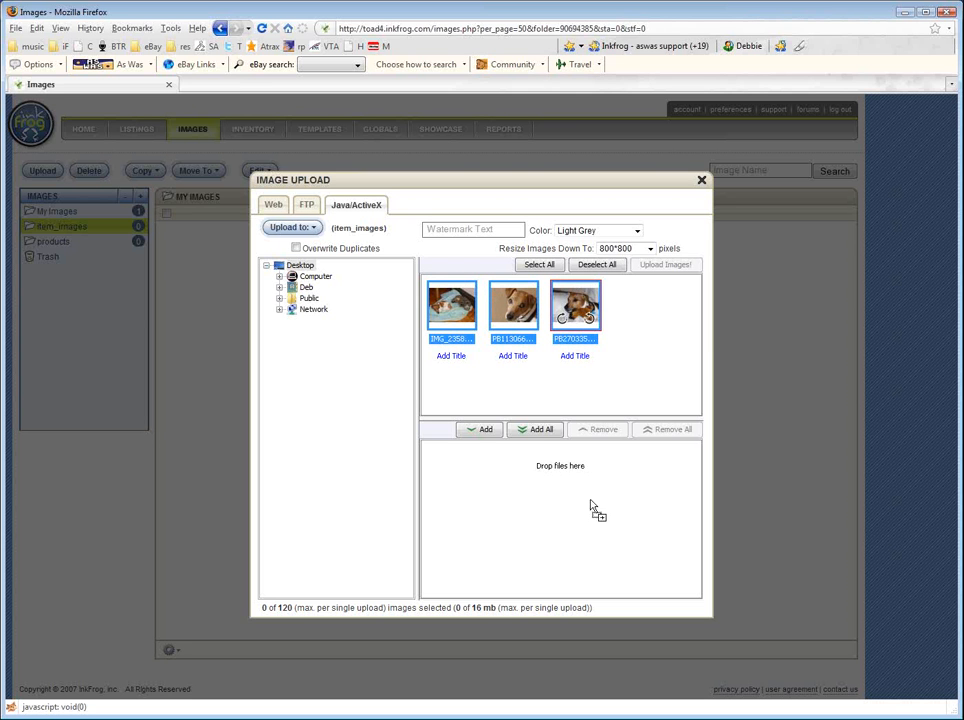
click(536, 428)
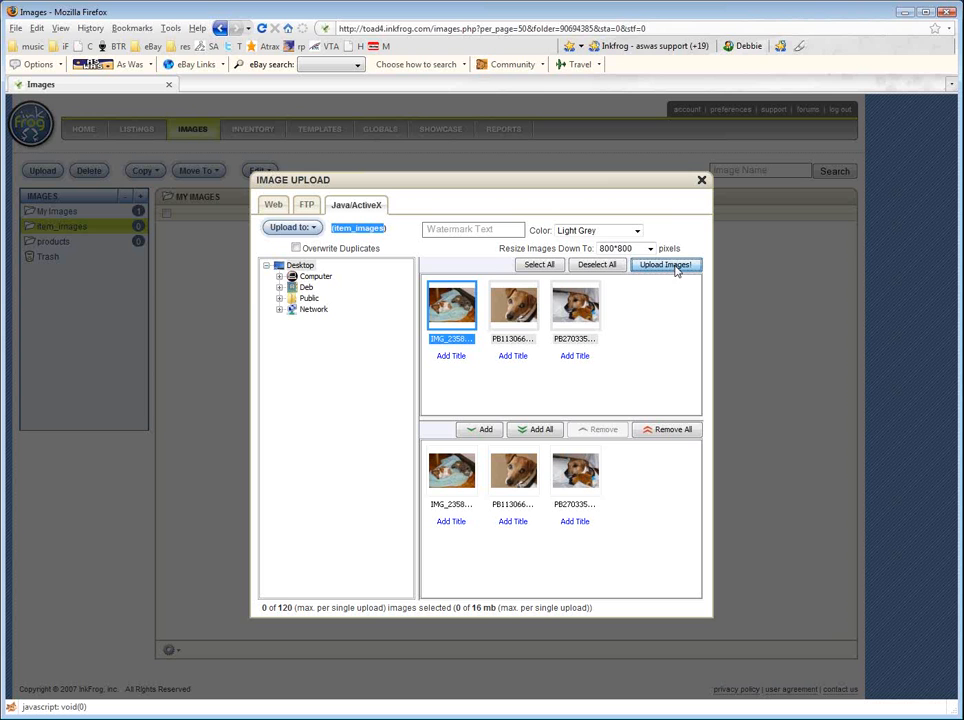
Step: Upload the three queued dog photos into item_images and close the upload window
click(664, 264)
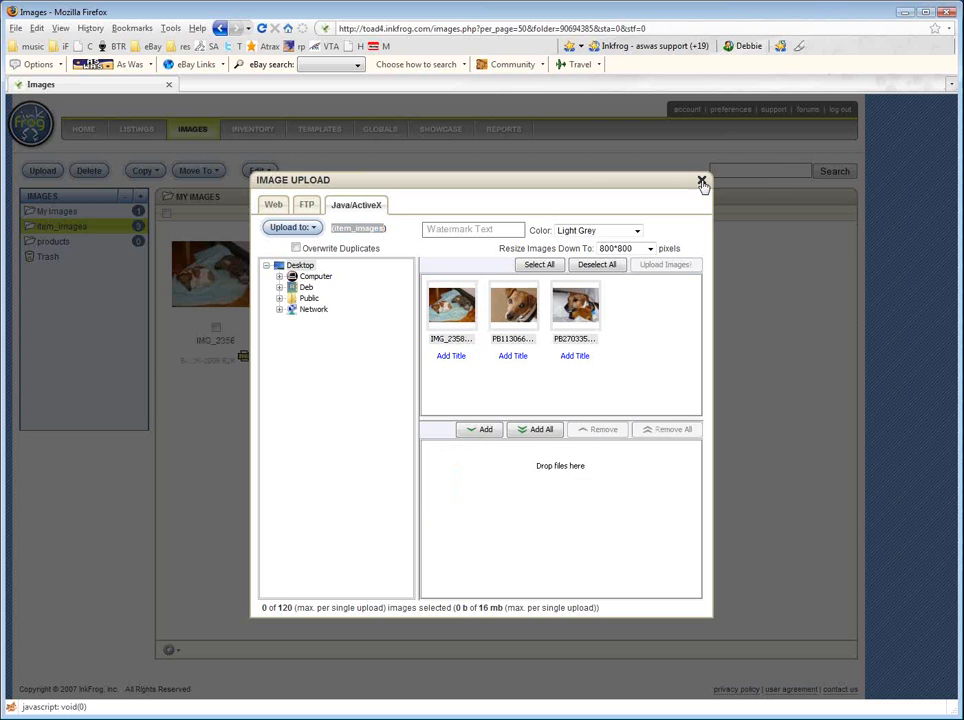
click(702, 182)
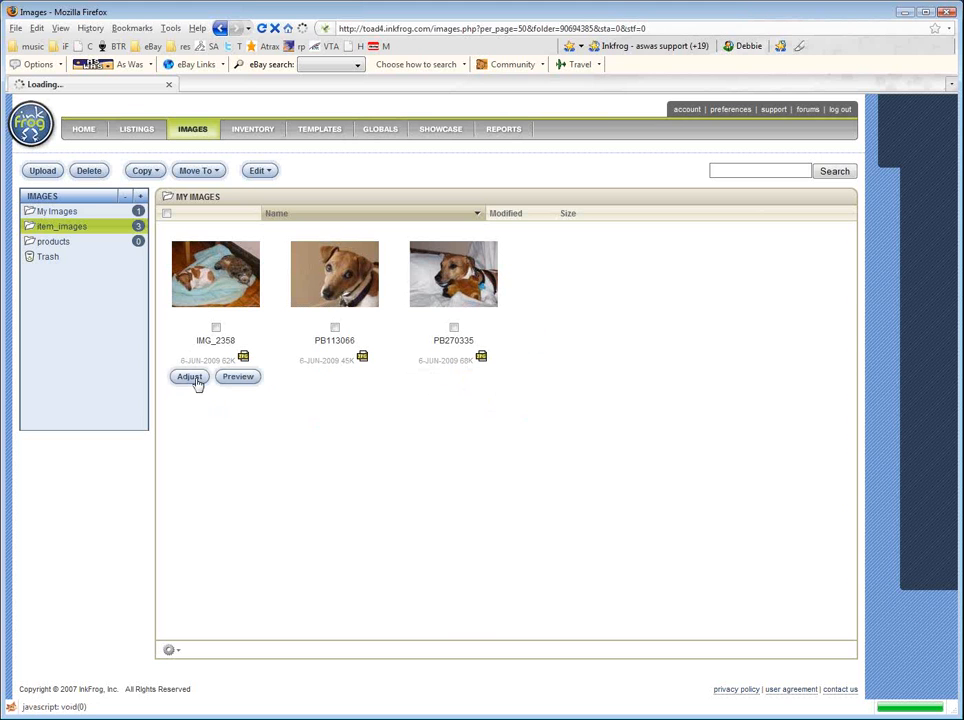
Step: Adjust IMG_2358, raising its brightness and applying the change
click(188, 376)
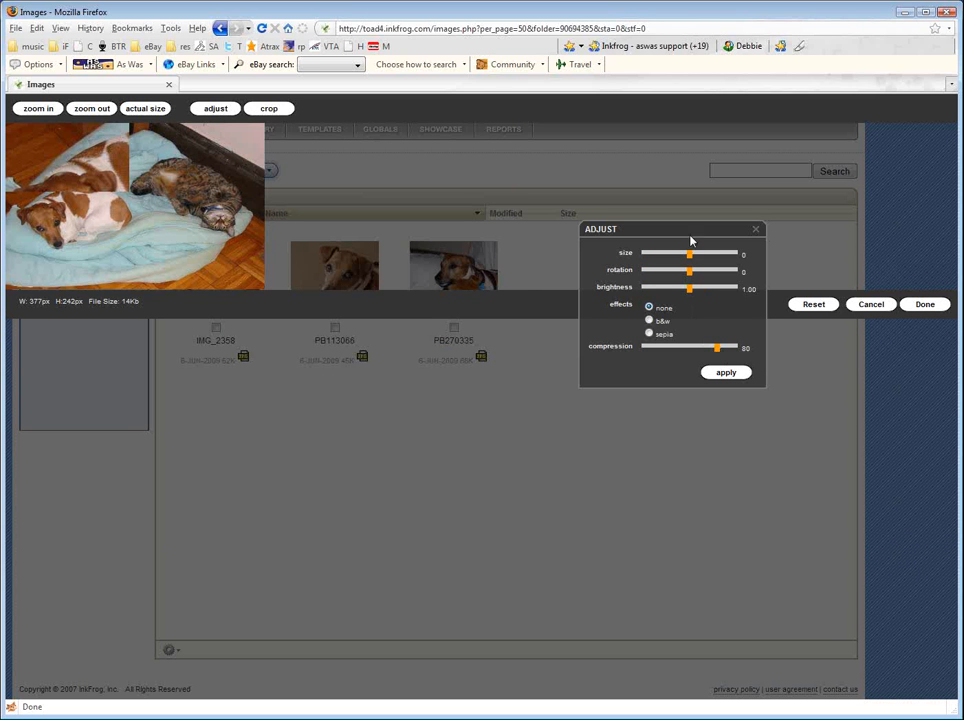
mouse_move(690, 298)
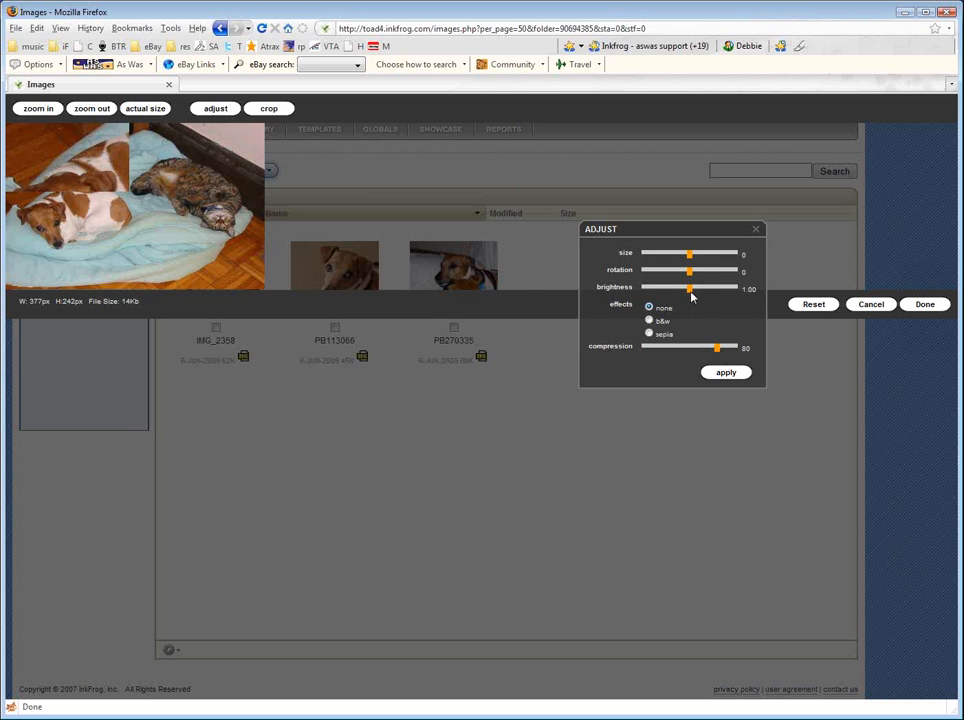
drag(690, 288, 710, 288)
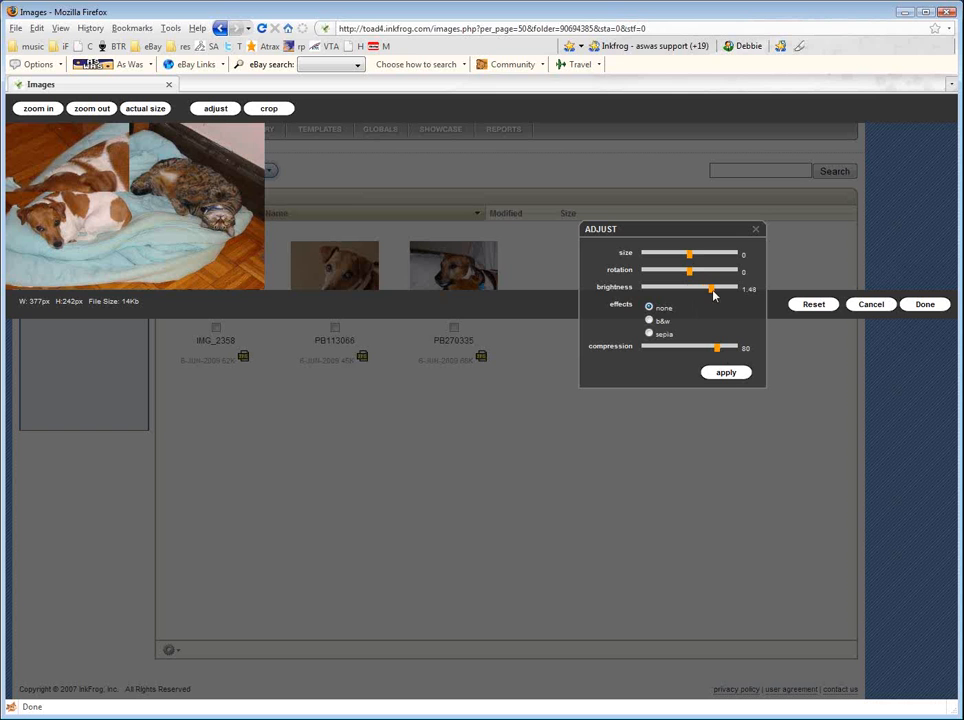
click(724, 372)
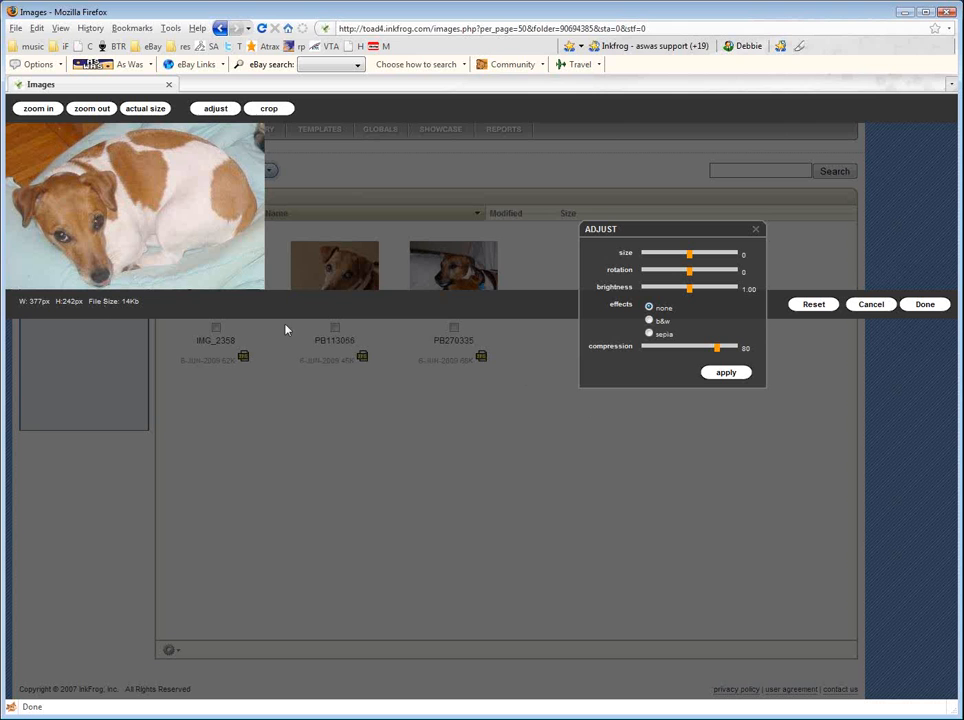
mouse_move(650, 382)
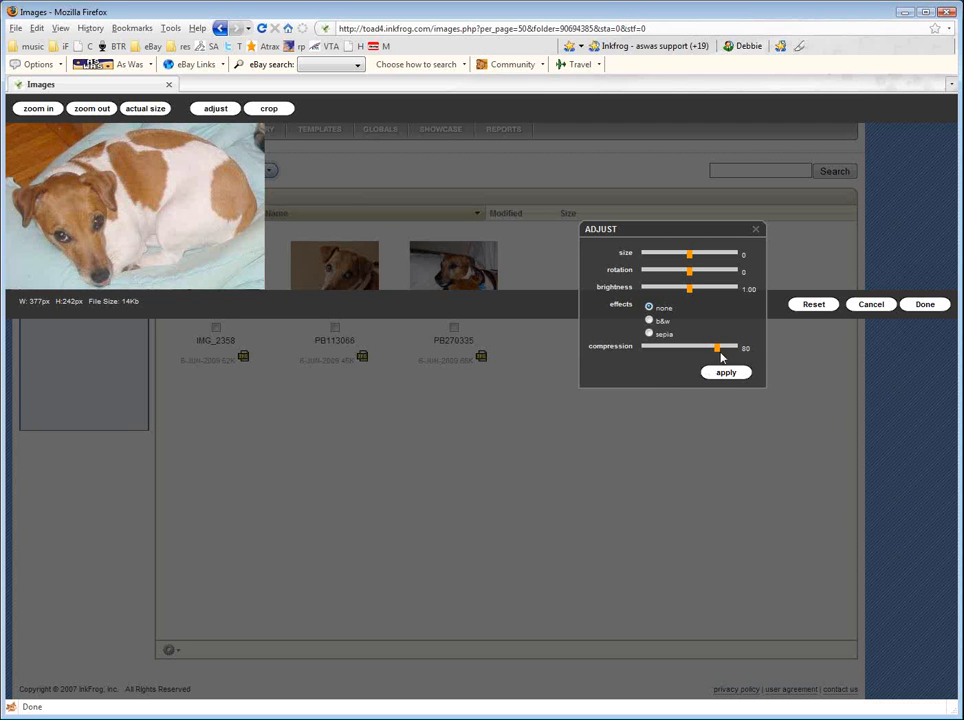
Step: Raise and fine-tune the photo's compression level, applying it to update the file size
drag(716, 348, 736, 348)
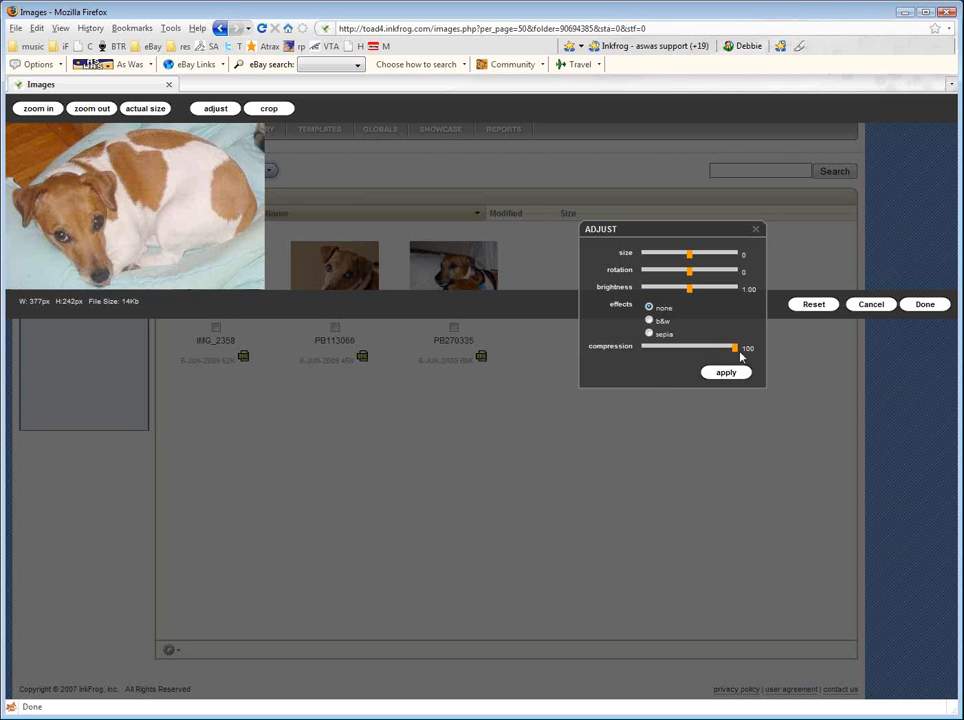
click(724, 372)
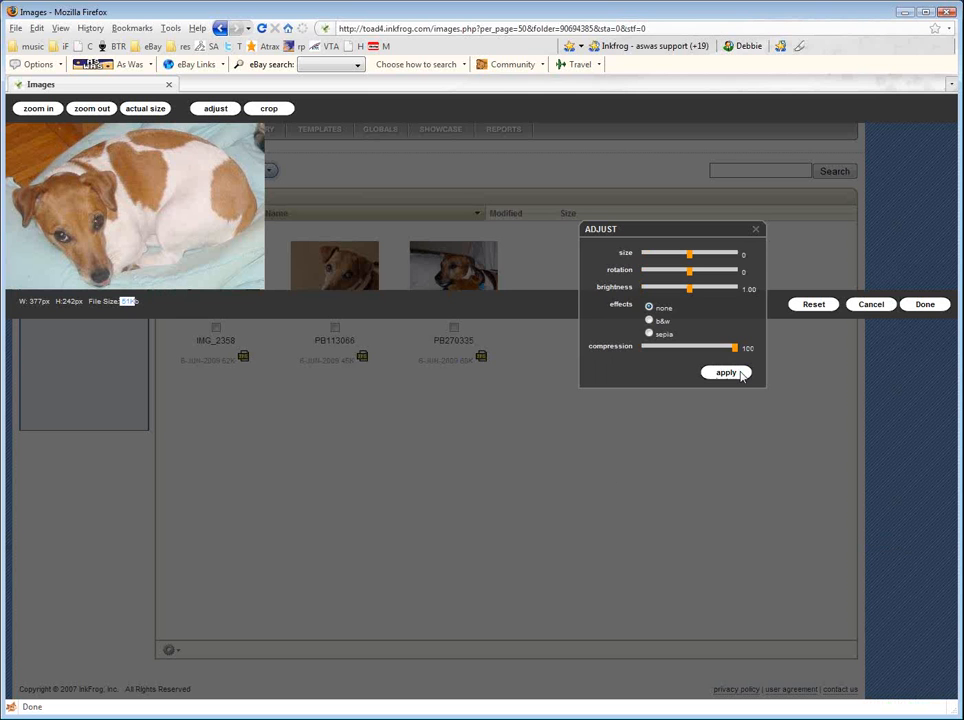
drag(732, 348, 730, 348)
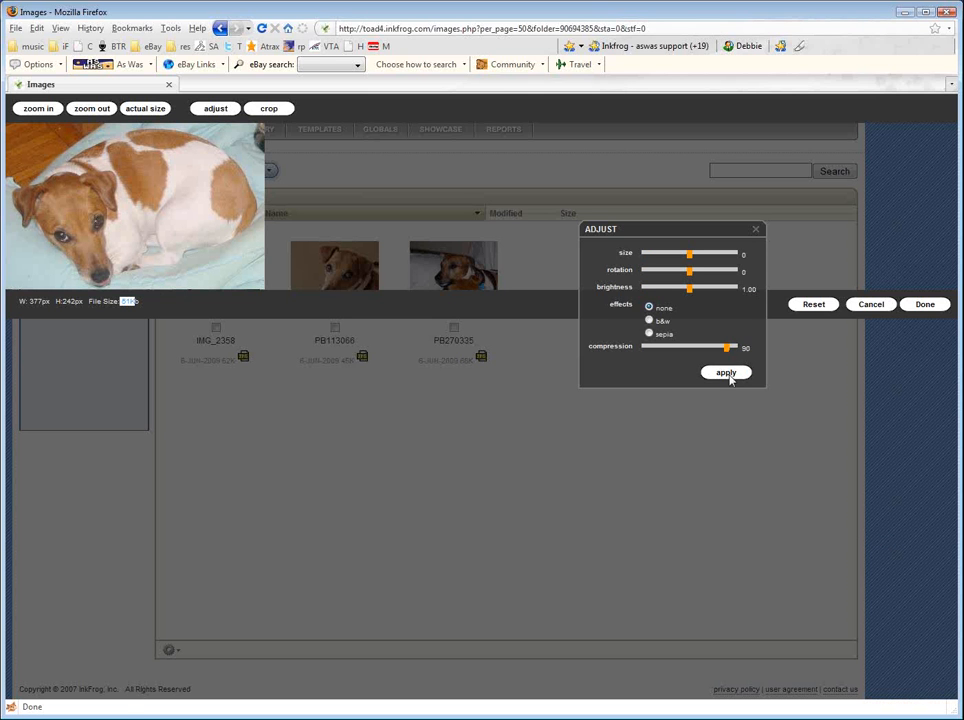
click(724, 372)
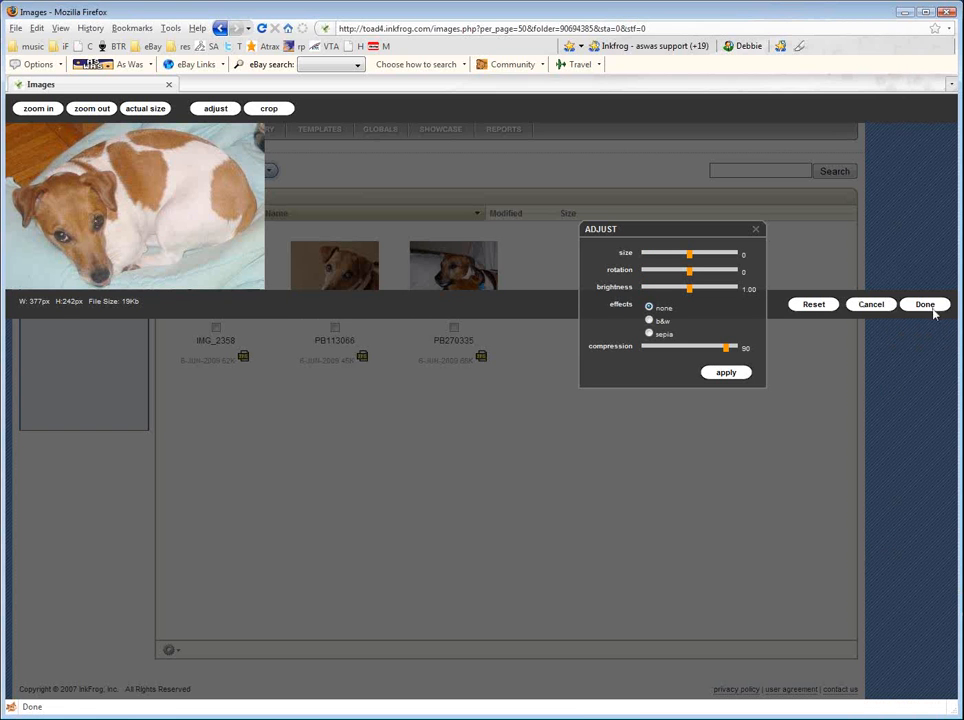
Step: Save the edited IMG_2358, check it in the Image Detail preview, and return to the list
click(924, 304)
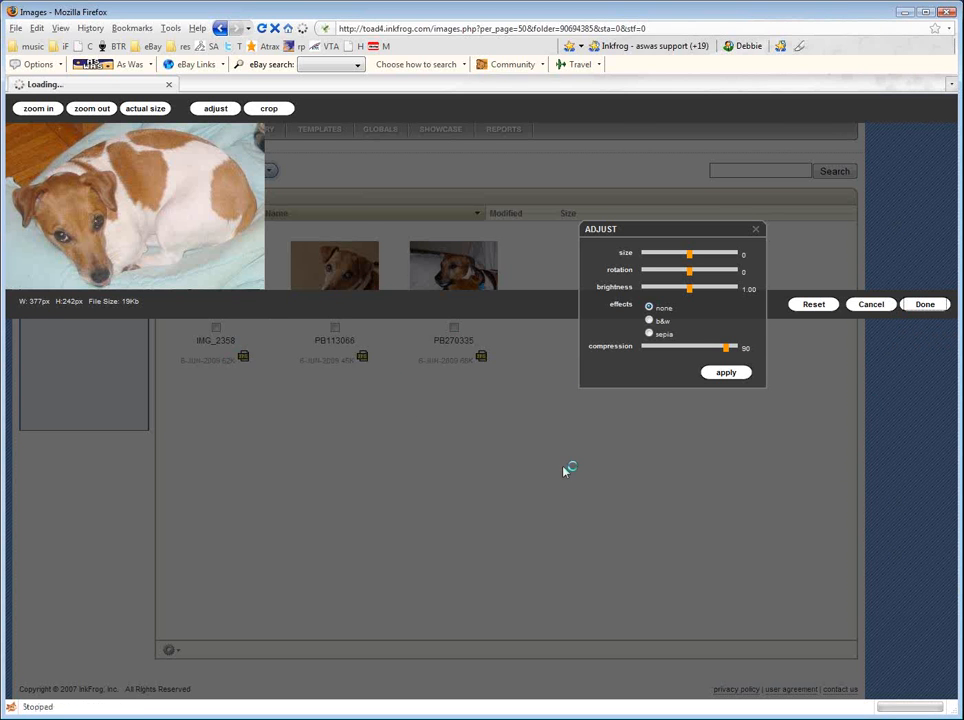
click(870, 304)
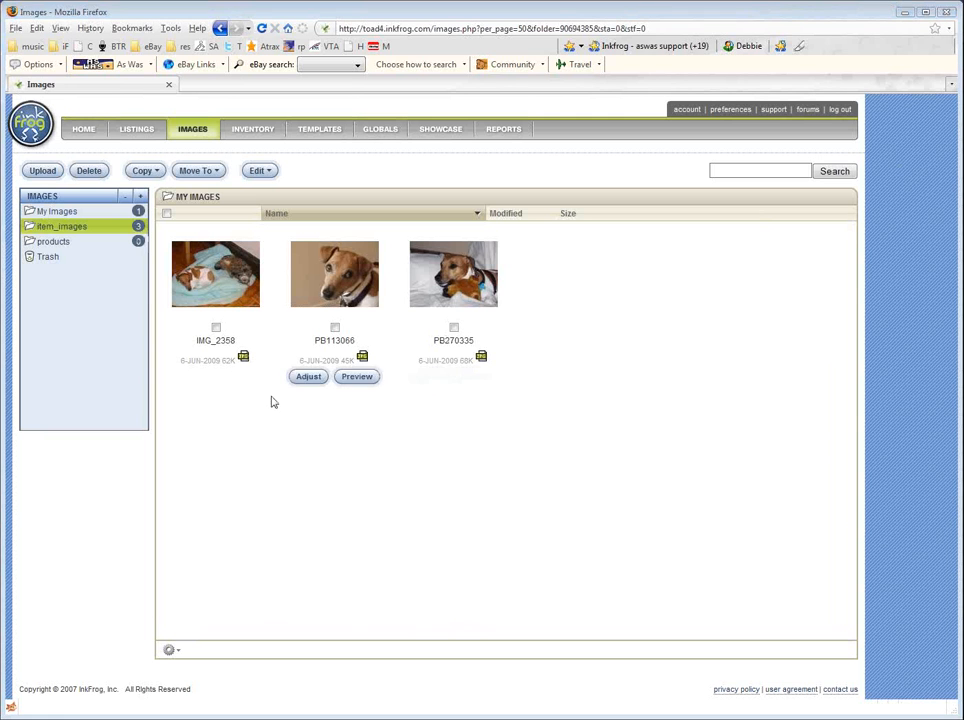
click(216, 274)
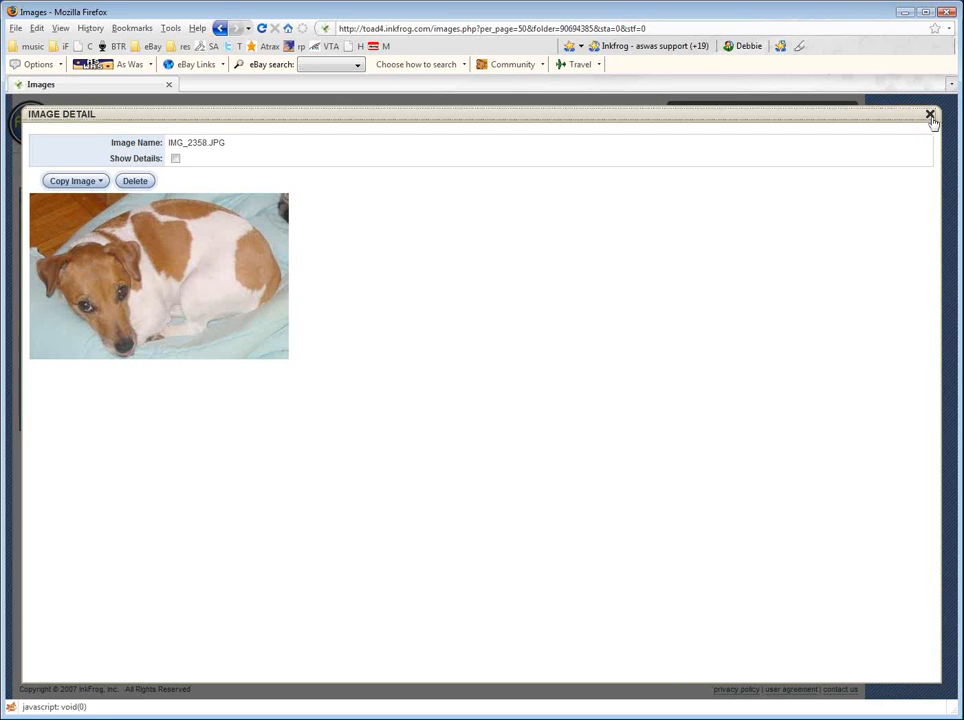
click(928, 114)
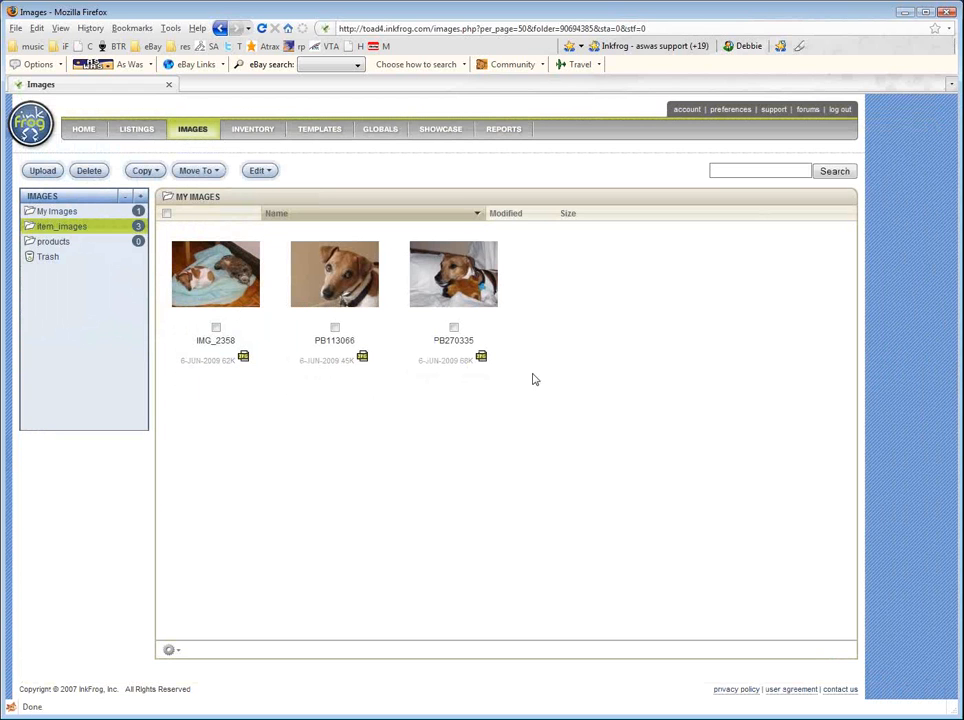
Step: Sort item_images by Modified date and select the P8270335 photo for its image URL
click(520, 212)
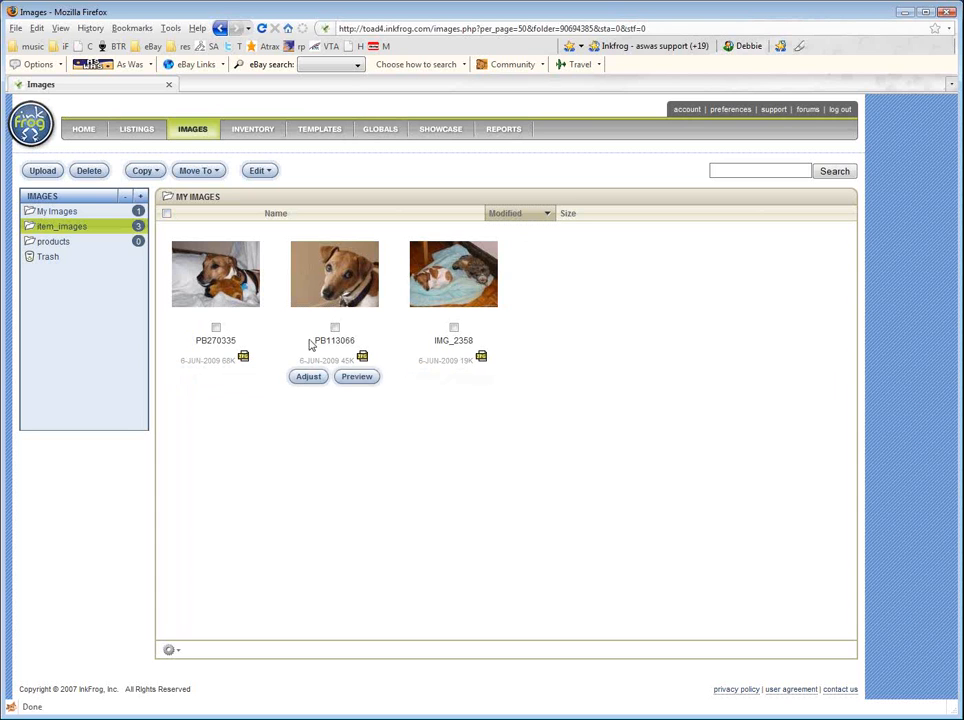
click(168, 216)
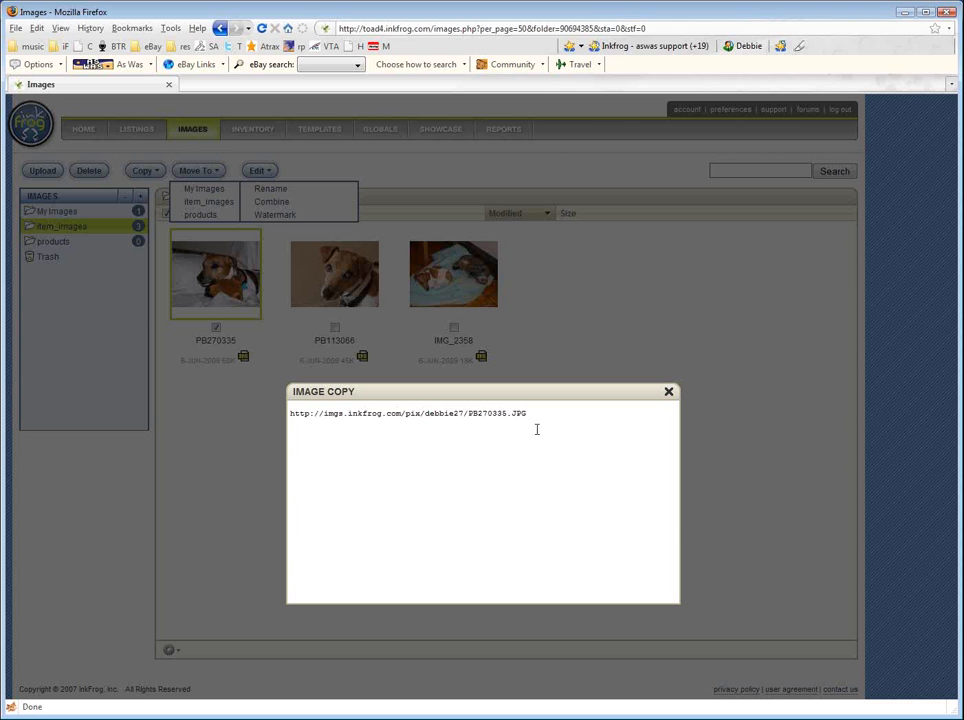
Step: Select the full P8270335 image web address in the Image Copy box for copying
triple_click(404, 412)
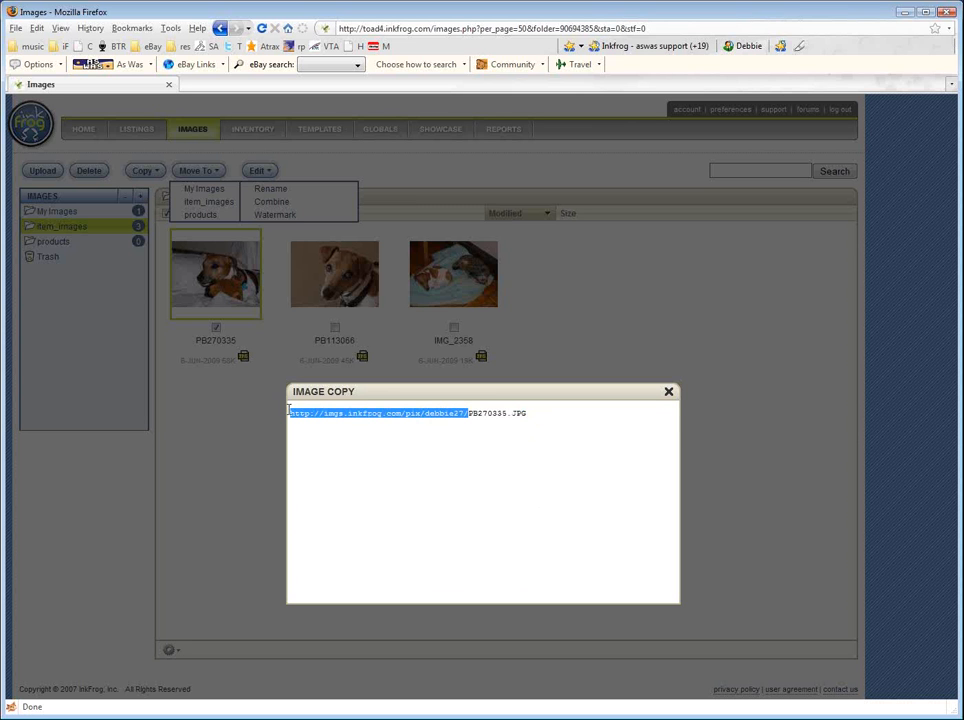
mouse_move(398, 436)
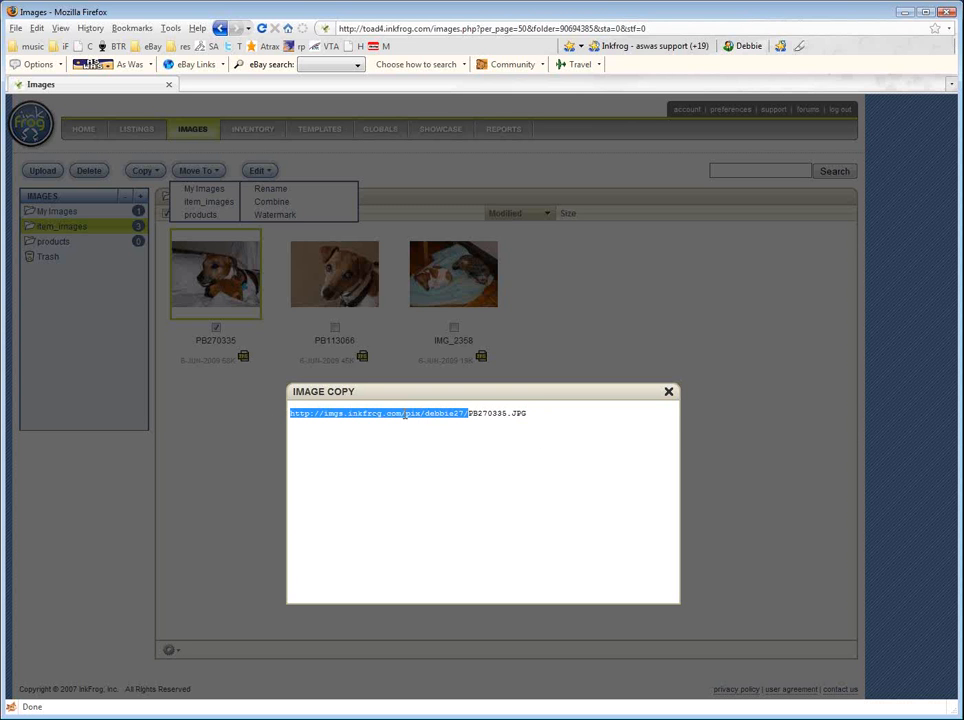
double_click(444, 412)
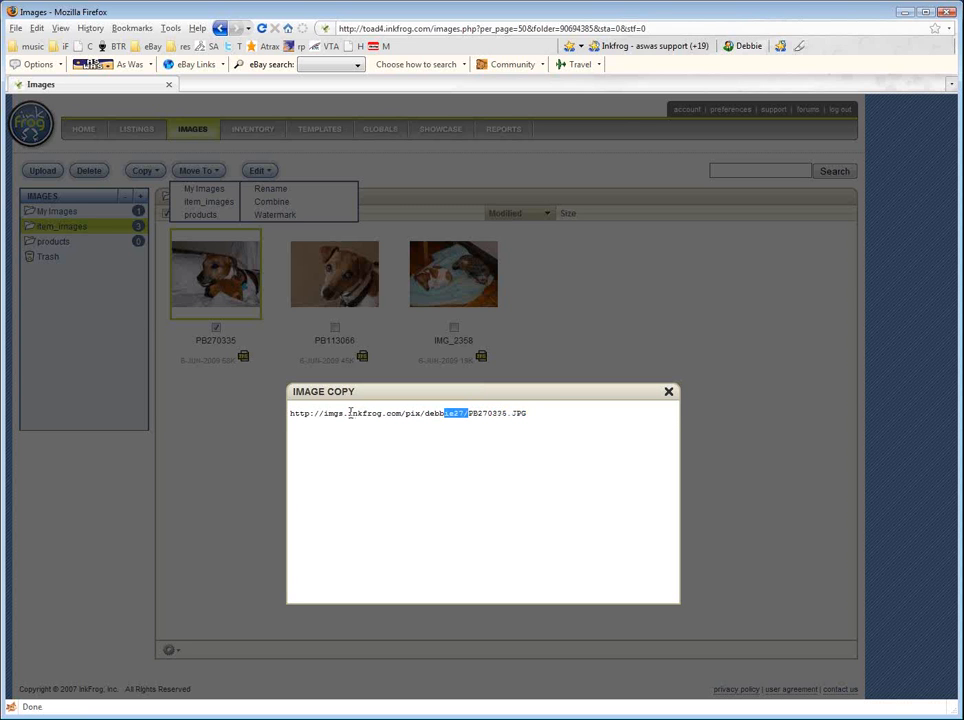
triple_click(400, 412)
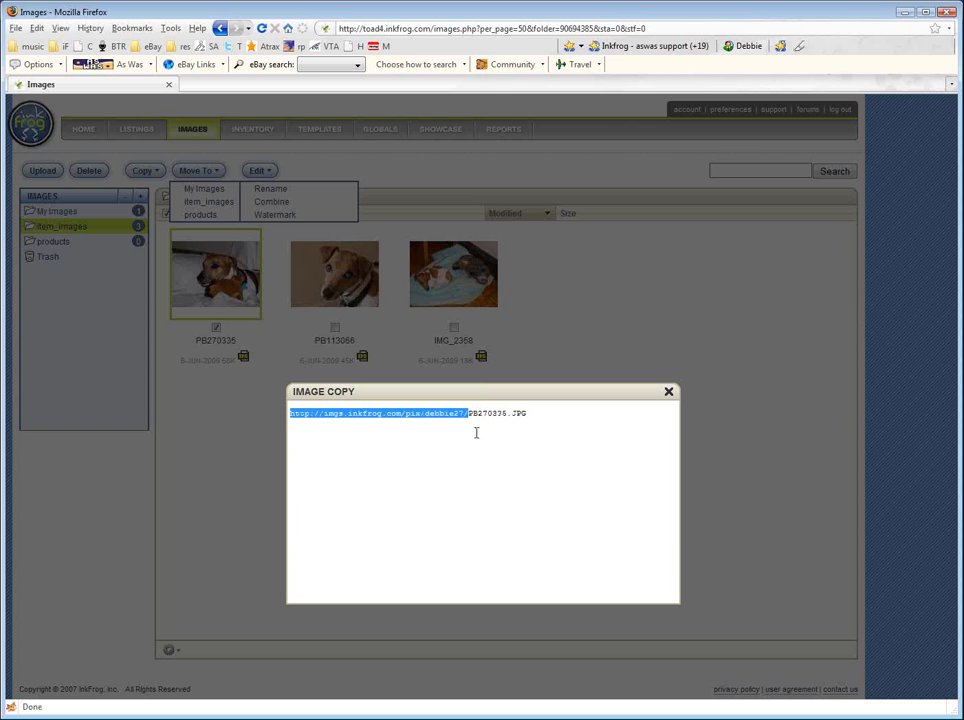
mouse_move(668, 394)
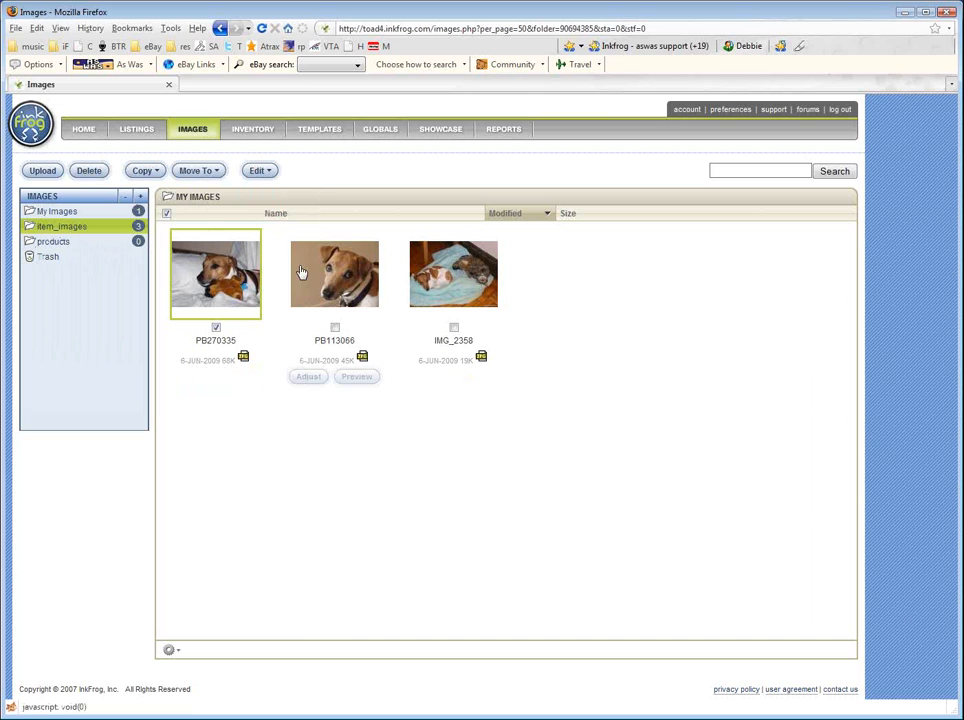
mouse_move(792, 150)
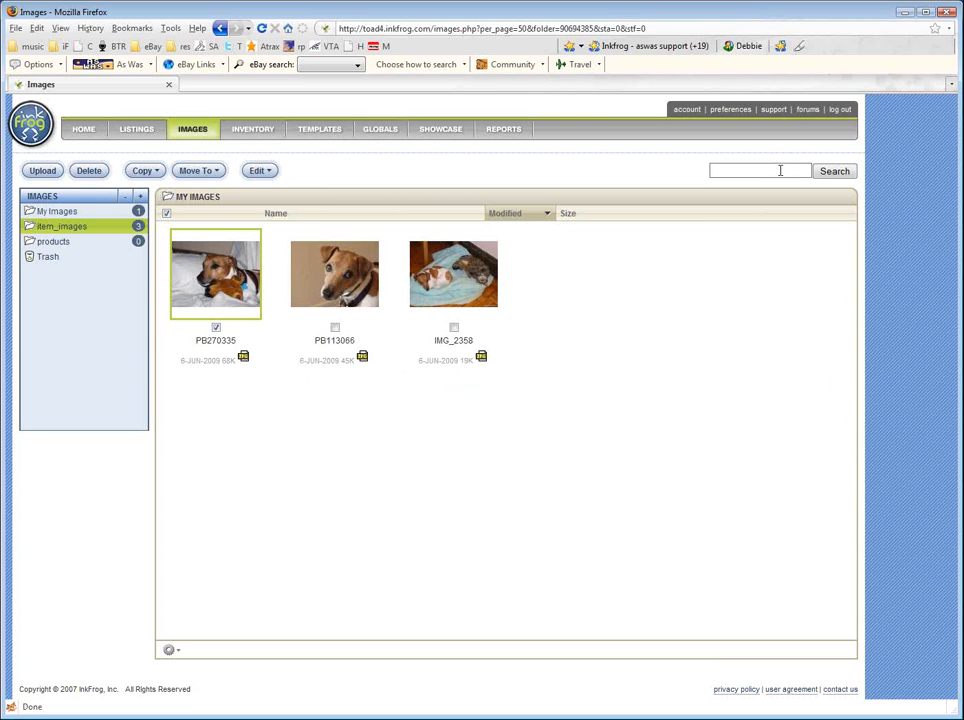
mouse_move(688, 230)
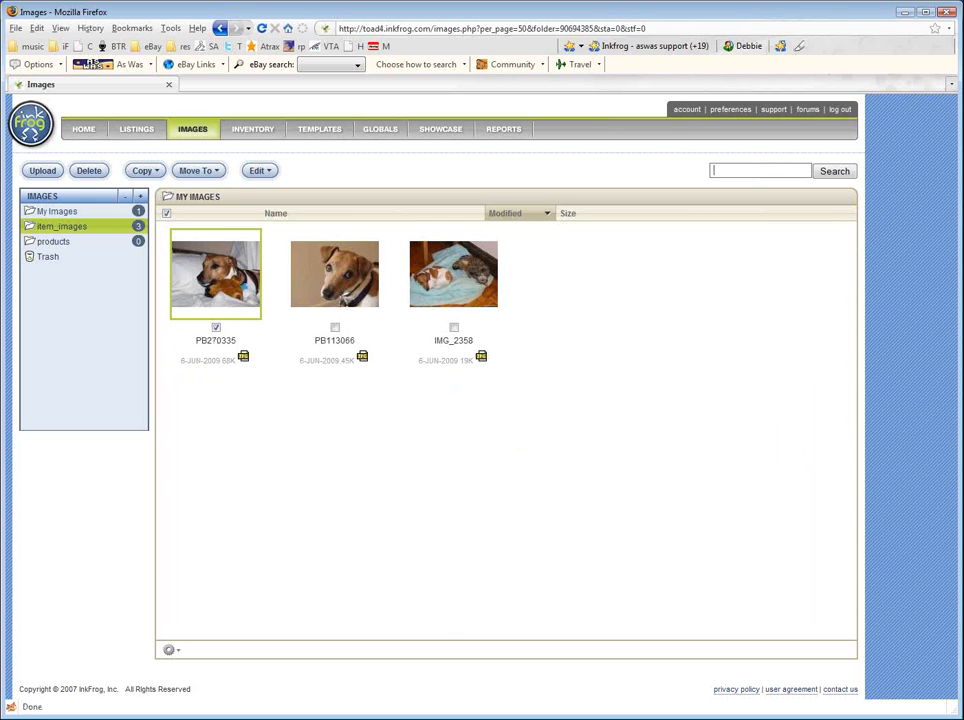
Step: Return to the item_images list and focus the Image Name search field
click(760, 170)
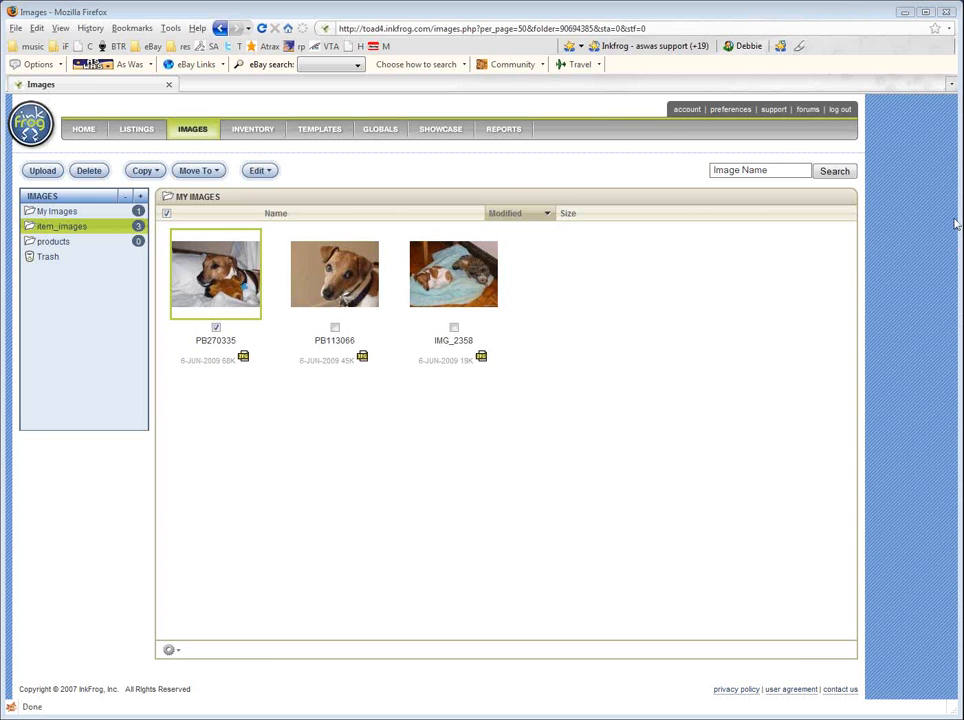